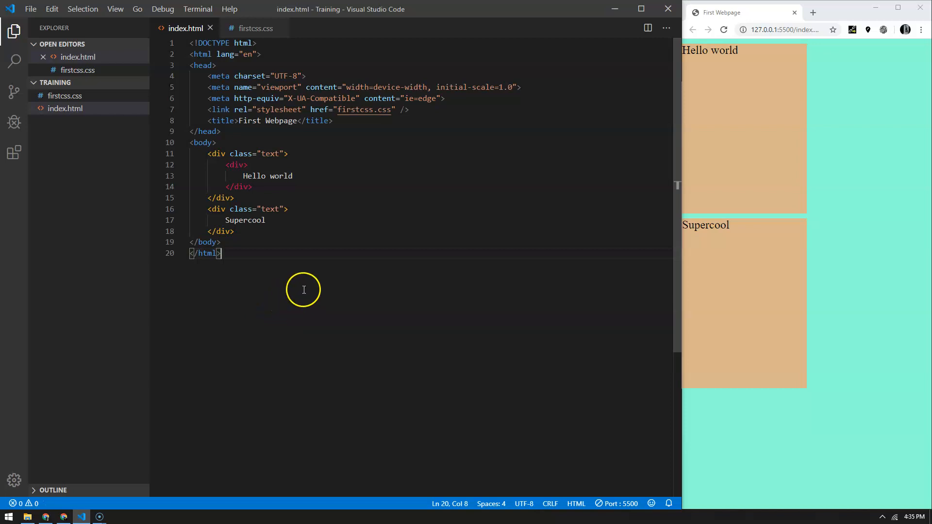
{"action": "mouse_move", "coordinate": [788, 165]}
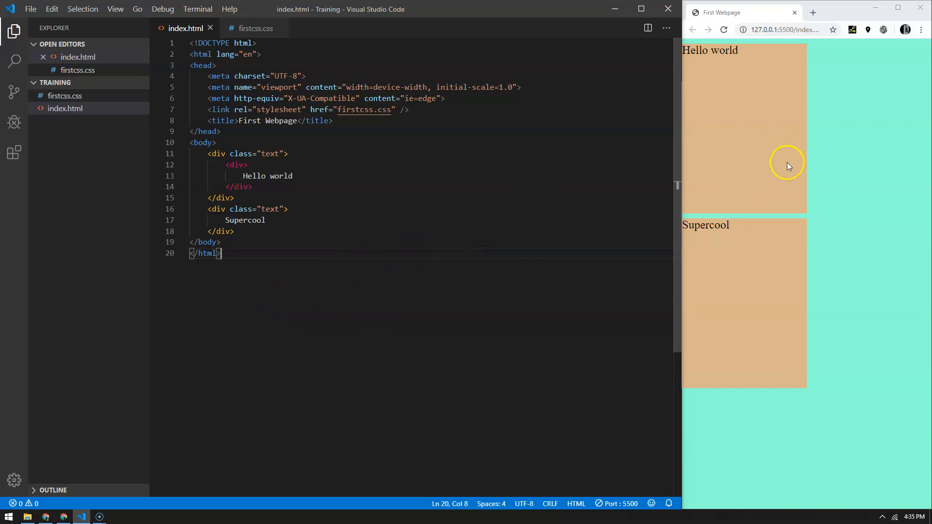
{"action": "mouse_move", "coordinate": [733, 162]}
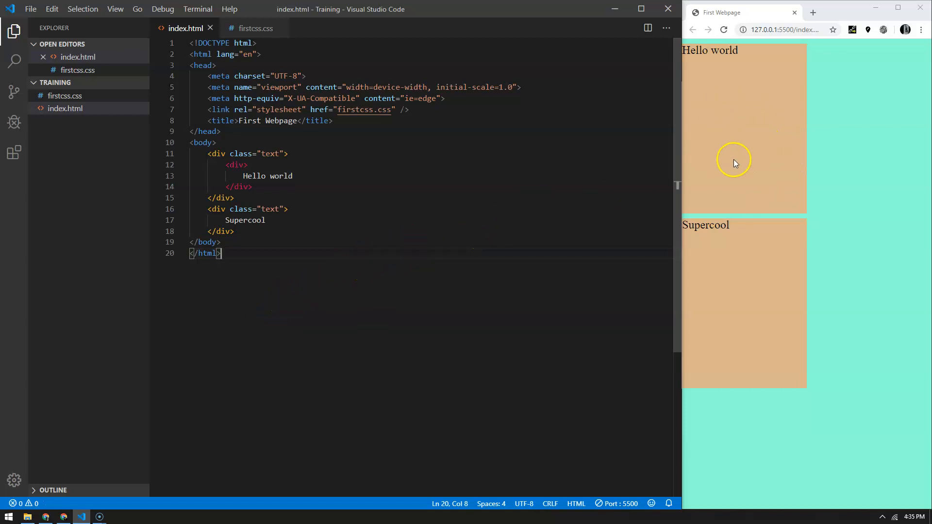
{"action": "mouse_move", "coordinate": [394, 197]}
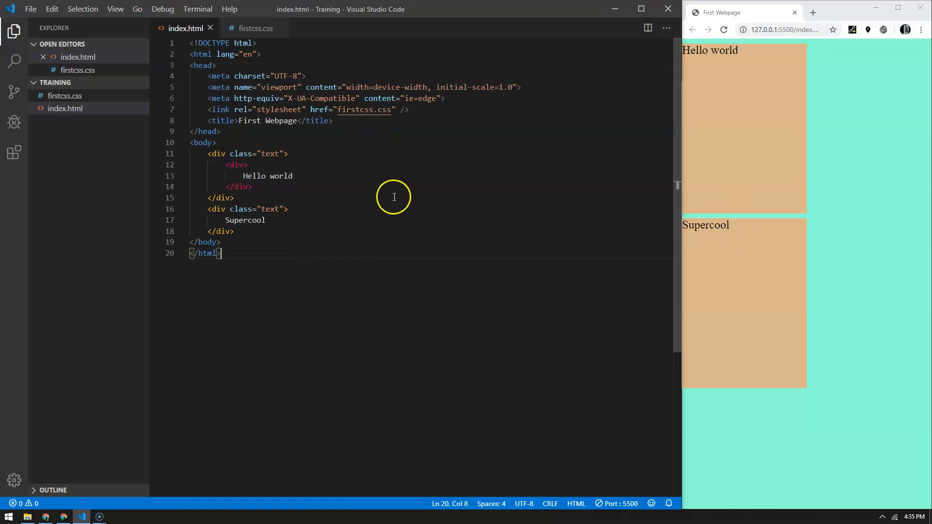
{"action": "mouse_move", "coordinate": [382, 187]}
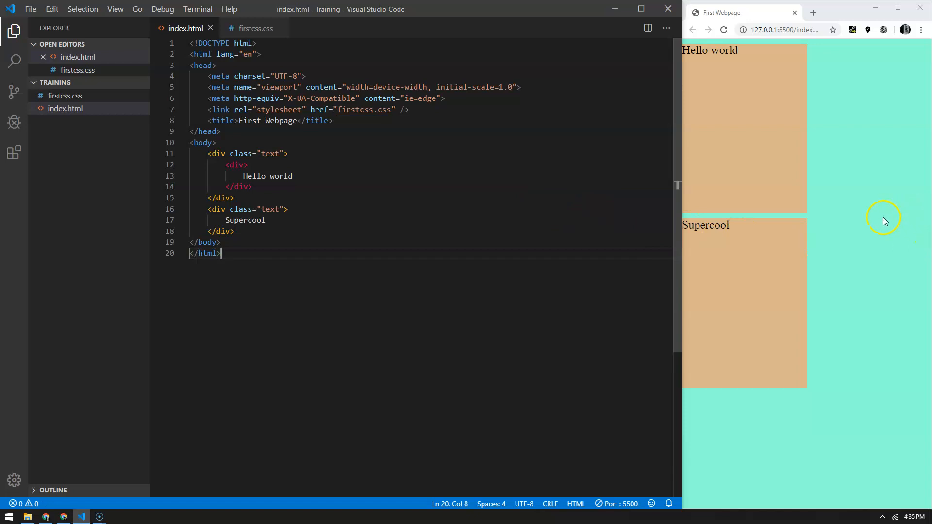
{"action": "mouse_move", "coordinate": [536, 216]}
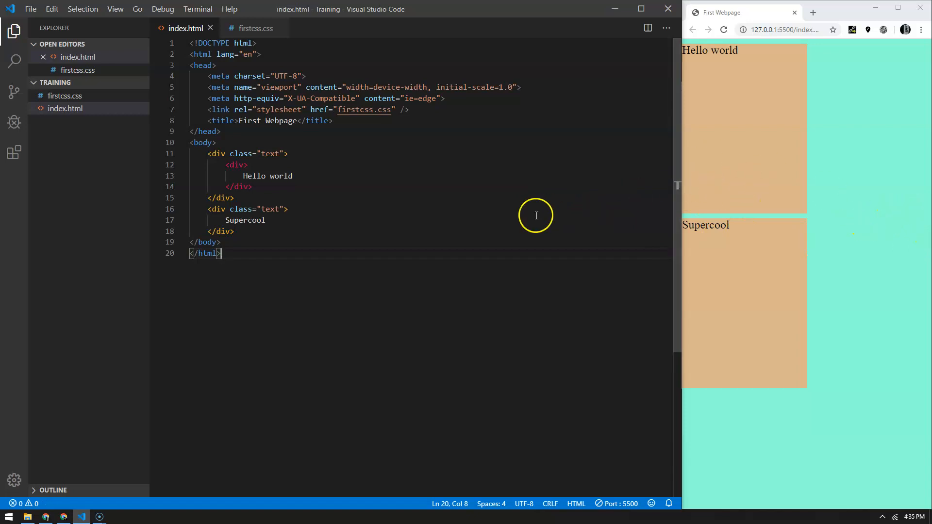
{"action": "mouse_move", "coordinate": [284, 160]}
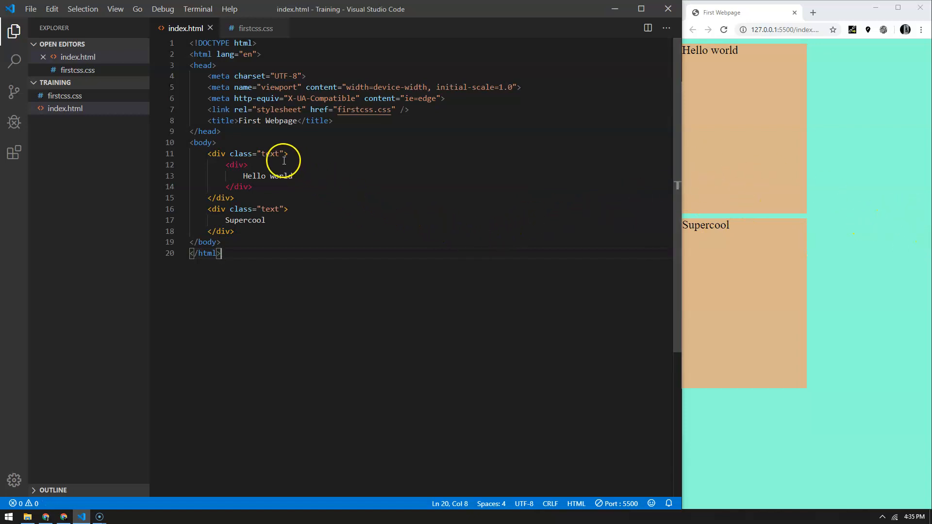
Glance at firstcss.css, return to index.html, then browse to github.com/geteach/htmlEarthTrain3 in a new tab.
{"action": "left_click", "coordinate": [256, 28]}
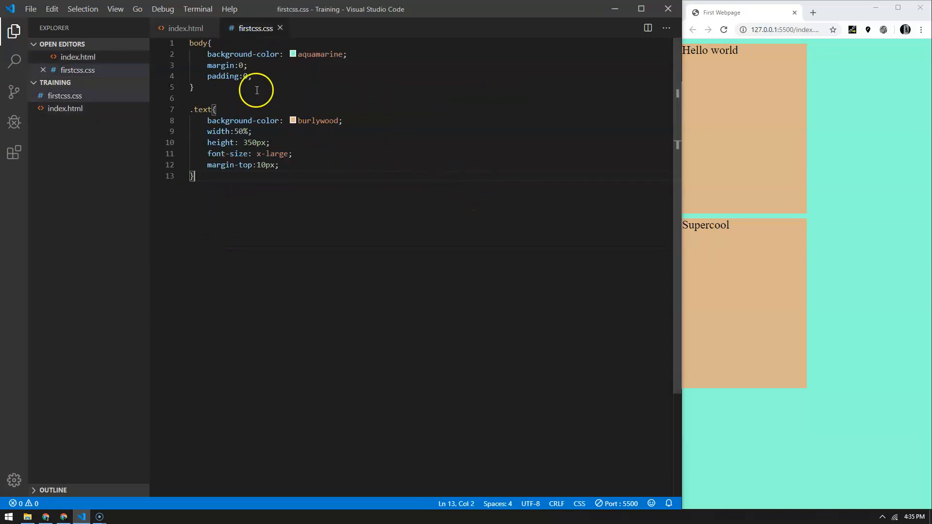
{"action": "left_click", "coordinate": [185, 28]}
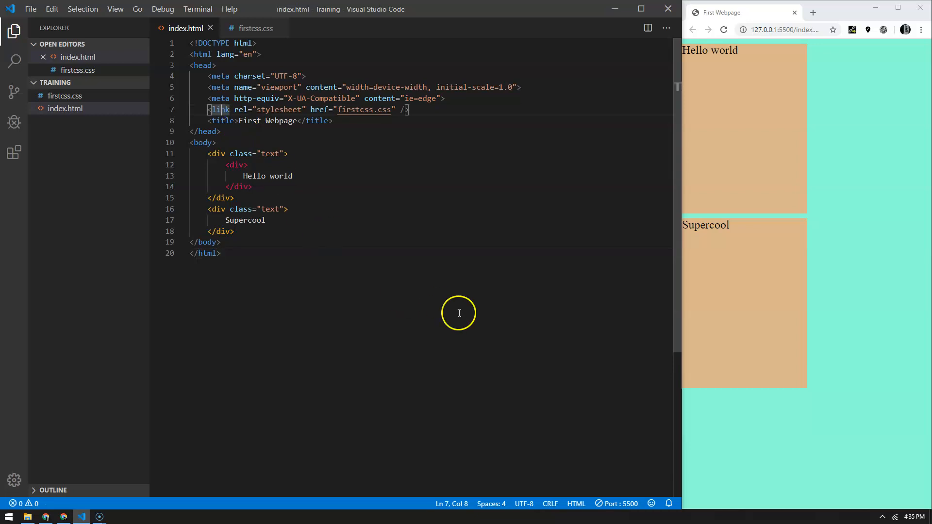
{"action": "mouse_move", "coordinate": [484, 319]}
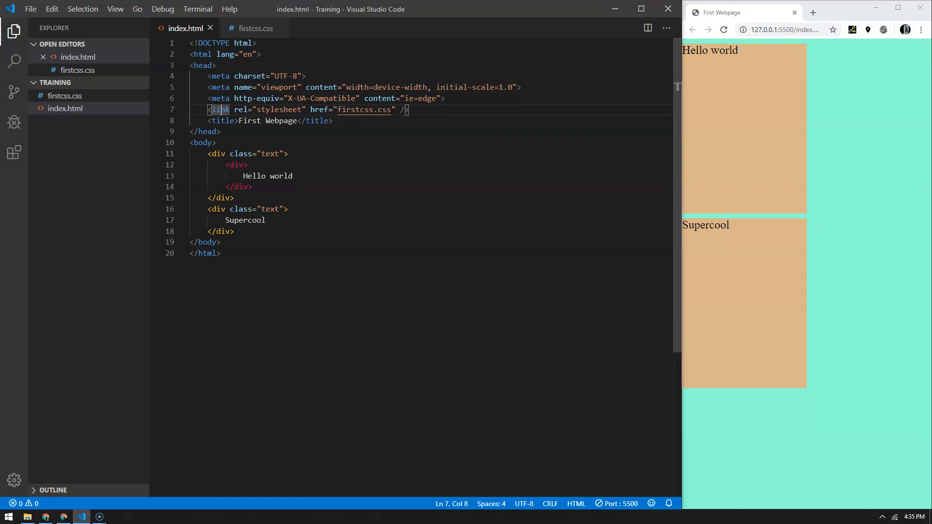
{"action": "left_click", "coordinate": [813, 12]}
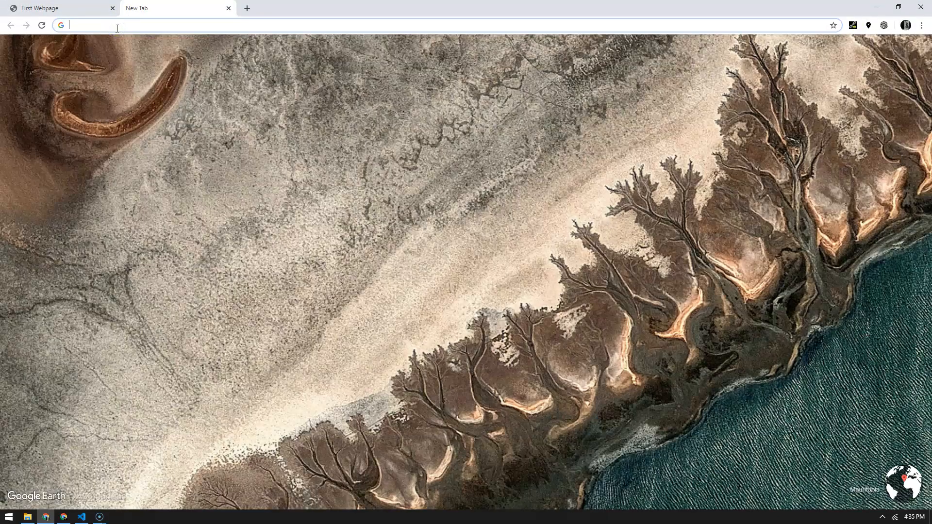
{"action": "type", "text": "https://github.com/geteach/htmlEarthTrain3"}
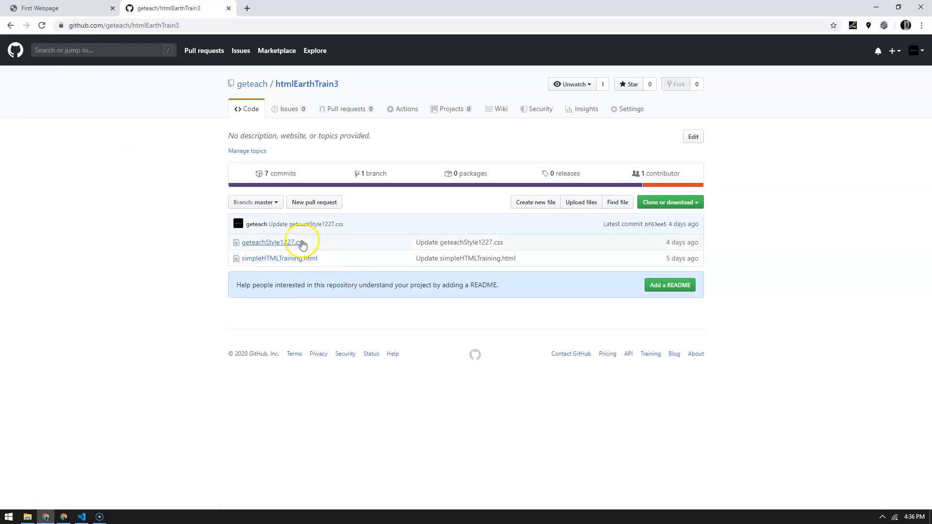
View geteachStyle1227.css, then open simpleHTMLTraining.html and load its raw plain-text version.
{"action": "left_click", "coordinate": [261, 242]}
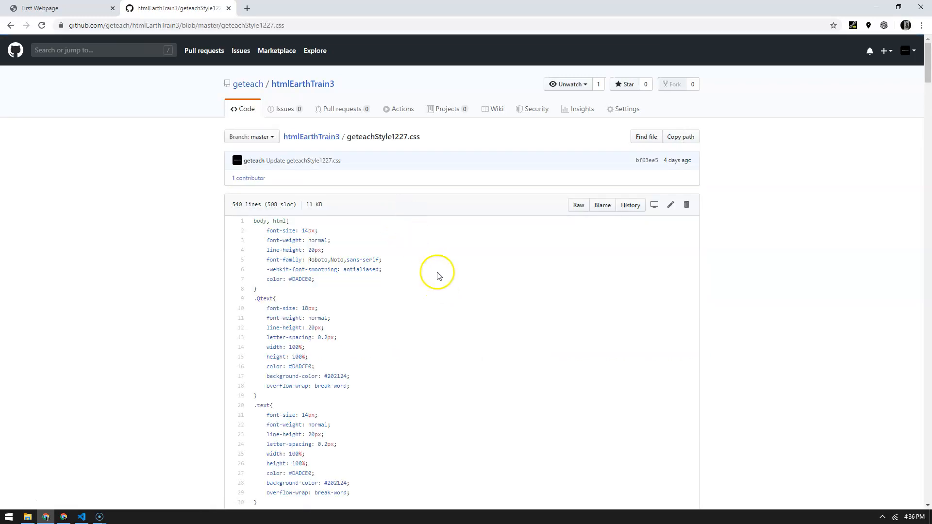
{"action": "mouse_move", "coordinate": [467, 316]}
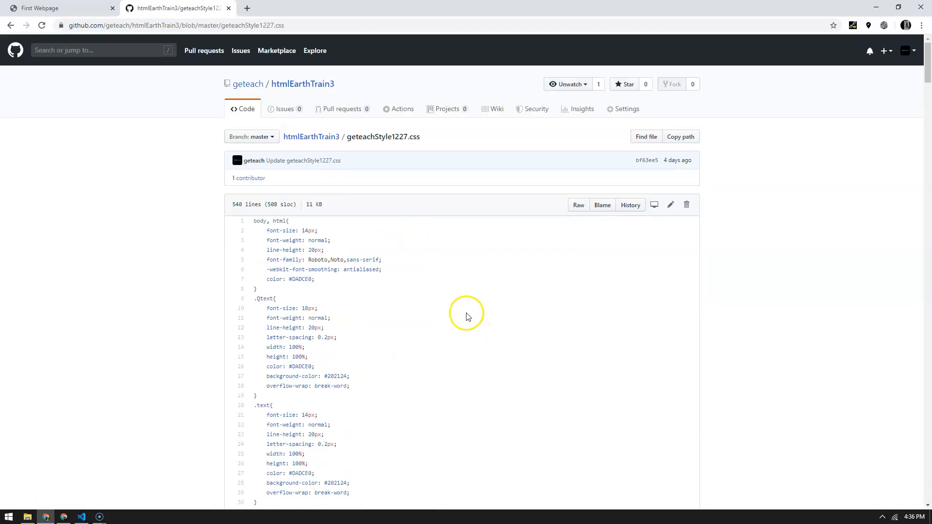
{"action": "left_click", "coordinate": [306, 84]}
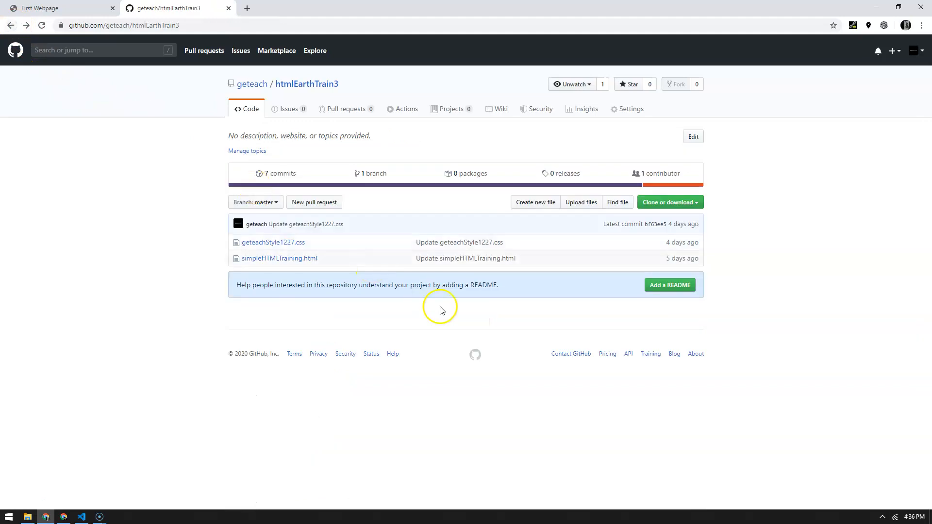
{"action": "mouse_move", "coordinate": [279, 258]}
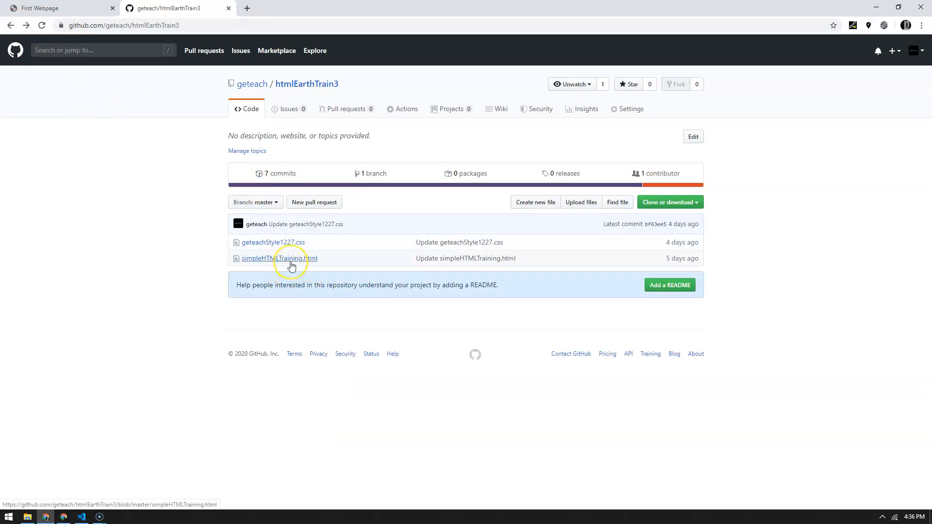
{"action": "left_click", "coordinate": [279, 258]}
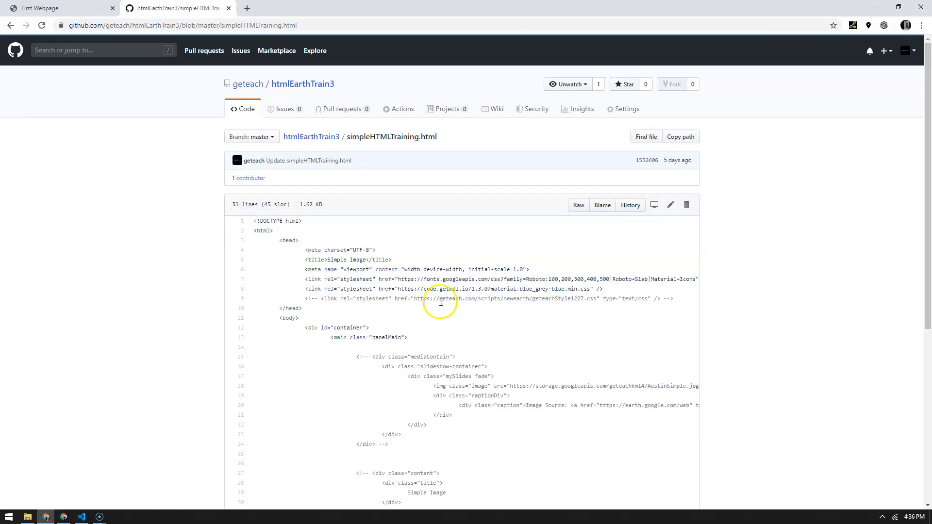
{"action": "scroll", "scroll_direction": "down", "scroll_amount": 3}
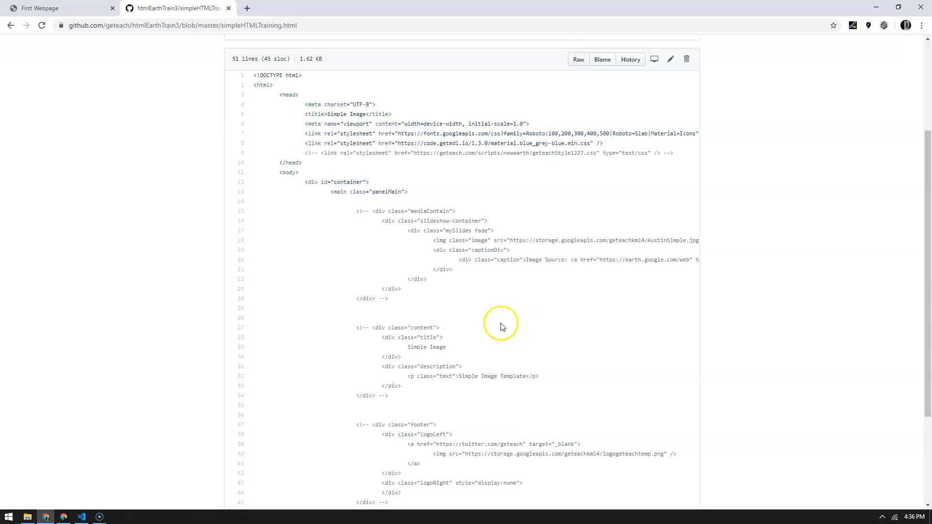
{"action": "mouse_move", "coordinate": [373, 123]}
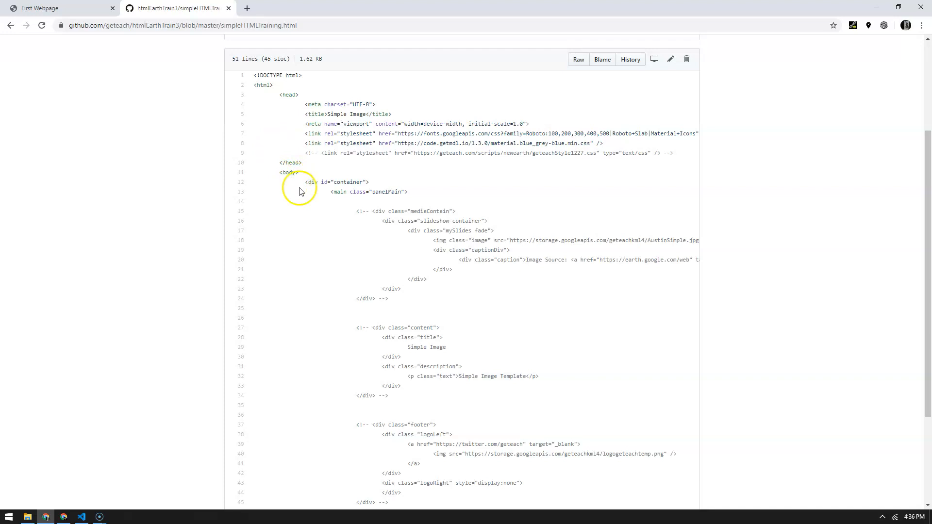
{"action": "mouse_move", "coordinate": [517, 237]}
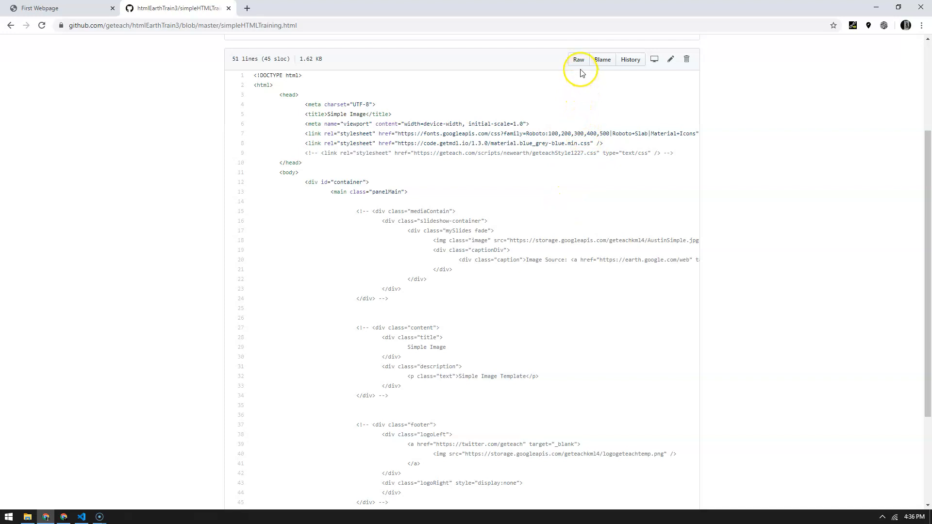
{"action": "left_click", "coordinate": [576, 59]}
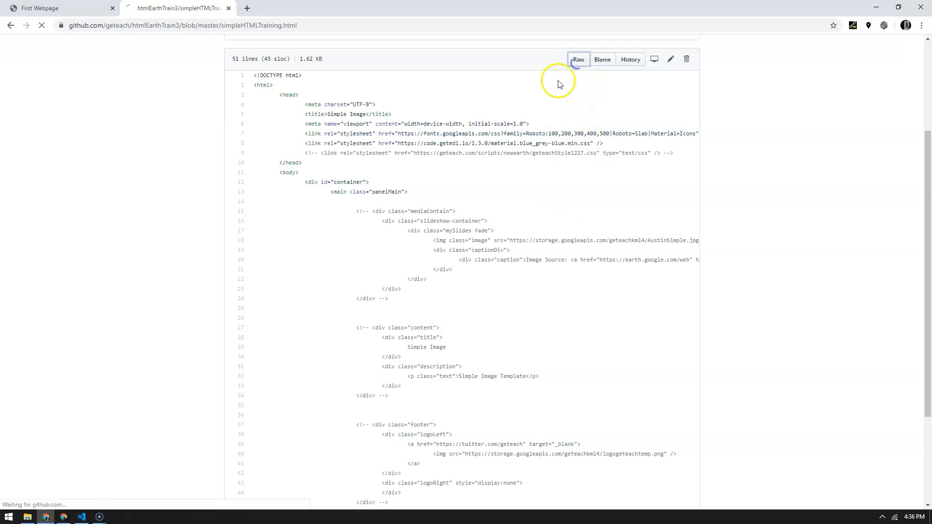
{"action": "left_click", "coordinate": [577, 60]}
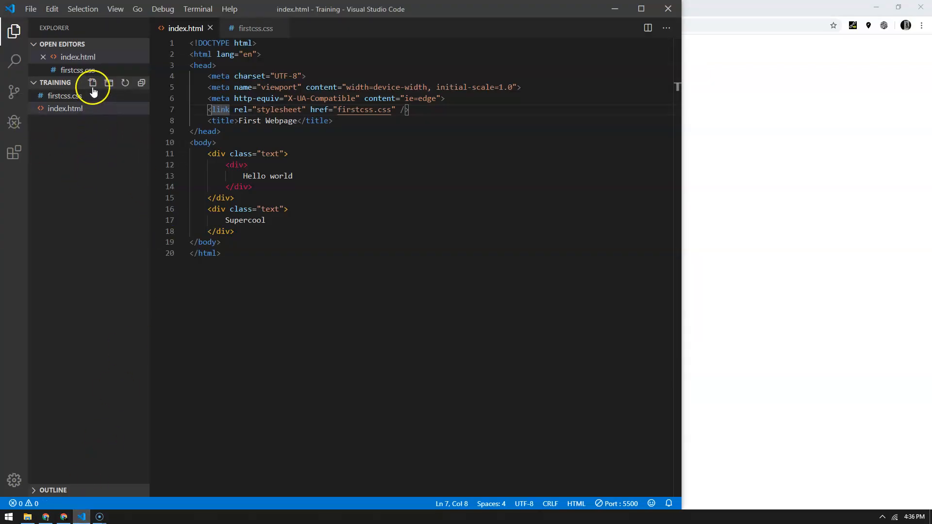
{"action": "mouse_move", "coordinate": [92, 84]}
{"action": "type", "text": "firstt"}
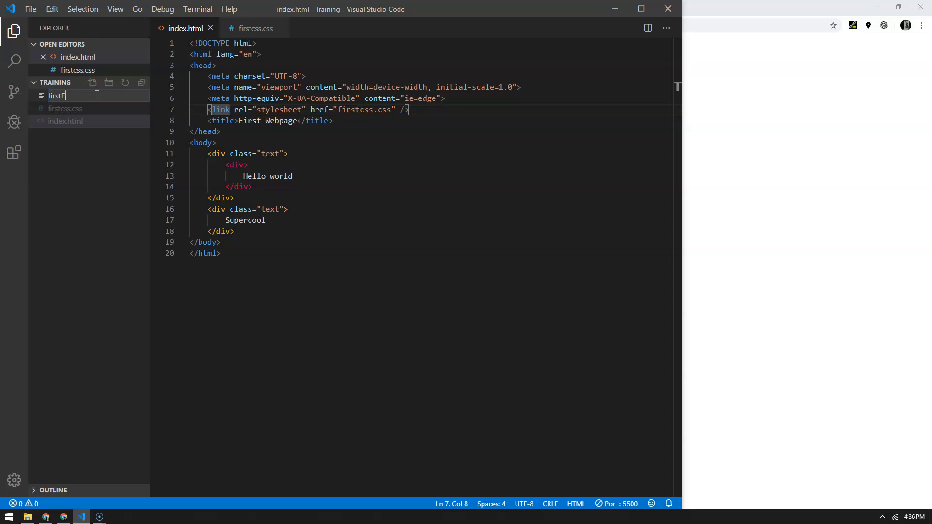
Name the new file firstEarthHTML.html in the Training folder.
{"action": "type", "text": "EarthHTML"}
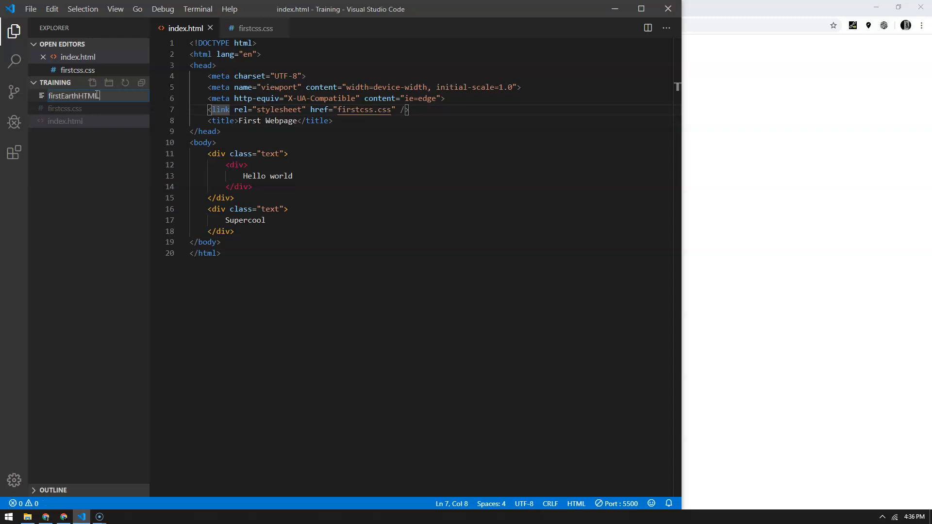
{"action": "type", "text": ".html"}
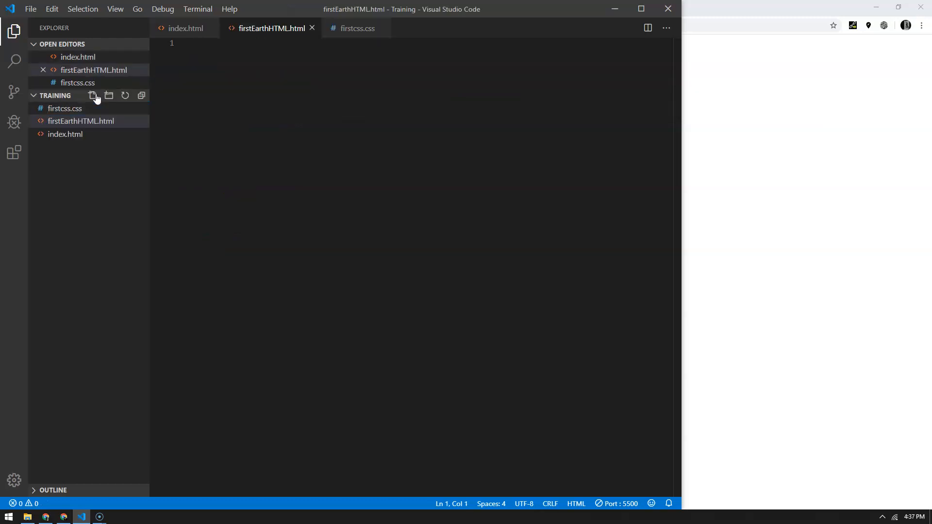
{"action": "mouse_move", "coordinate": [219, 83]}
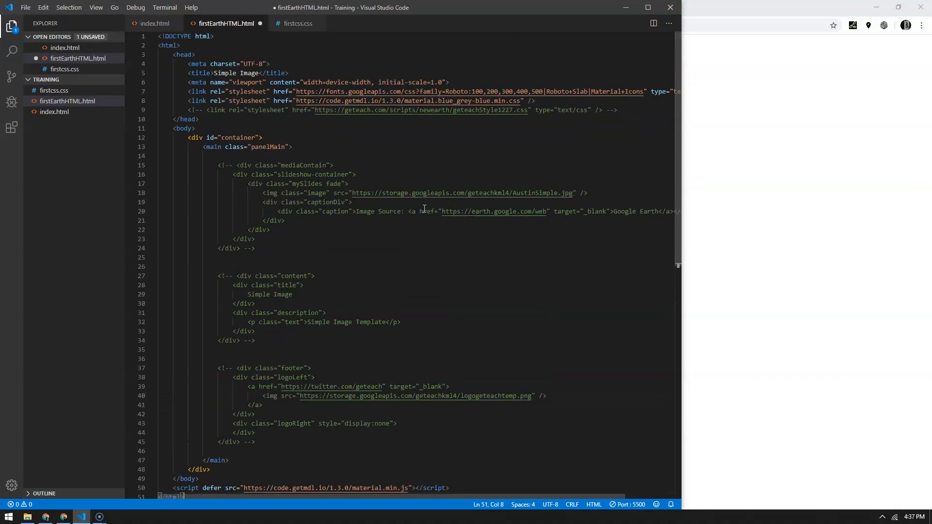
Paste the raw simpleHTMLTraining template markup into firstEarthHTML.html.
{"action": "scroll", "scroll_direction": "down", "scroll_amount": 3}
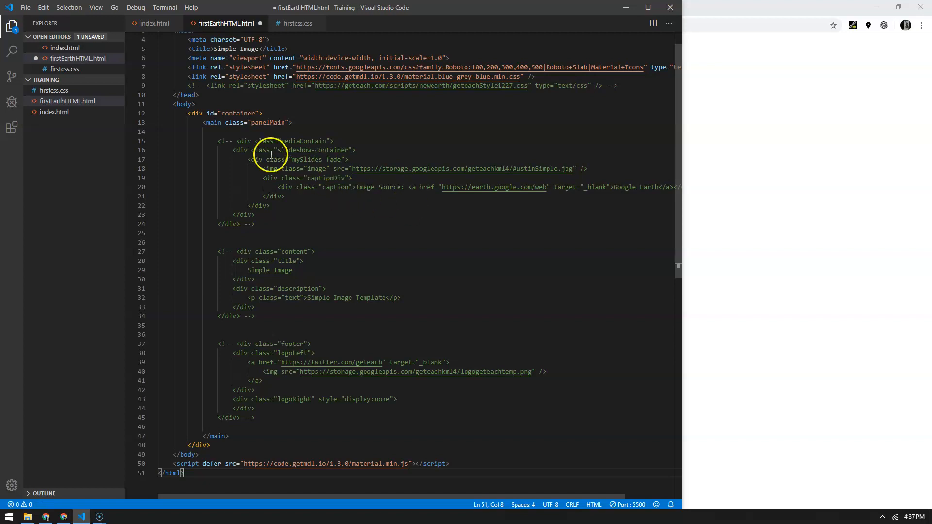
{"action": "mouse_move", "coordinate": [720, 175]}
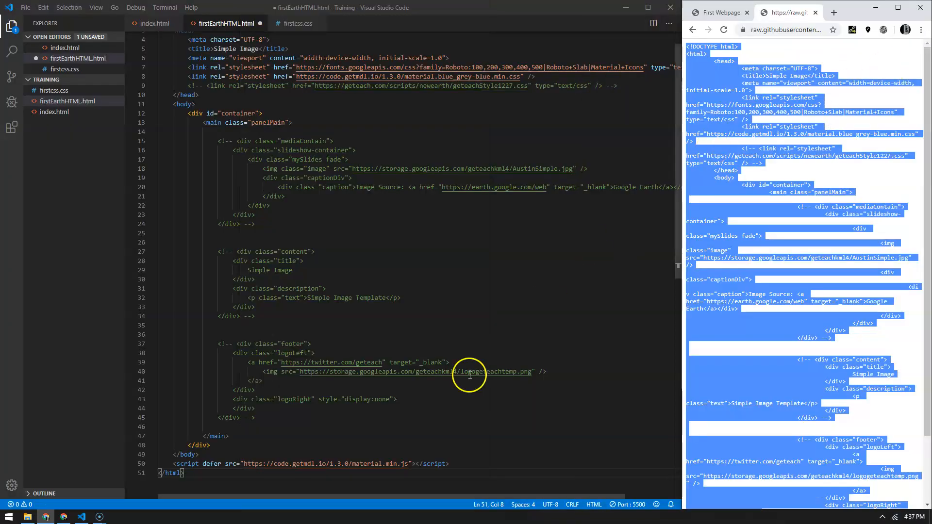
Launch firstEarthHTML.html with Live Server and review its mostly commented-out markup.
{"action": "right_click", "coordinate": [470, 372]}
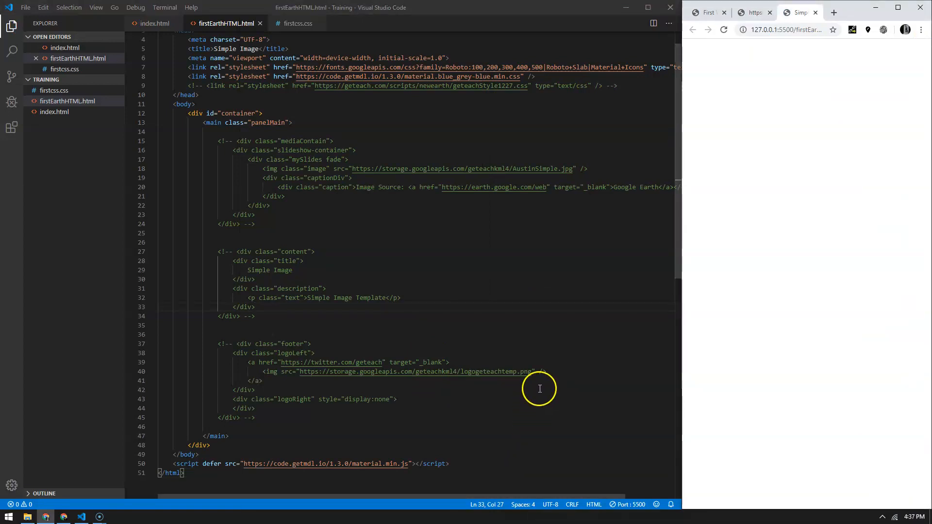
{"action": "mouse_move", "coordinate": [708, 12]}
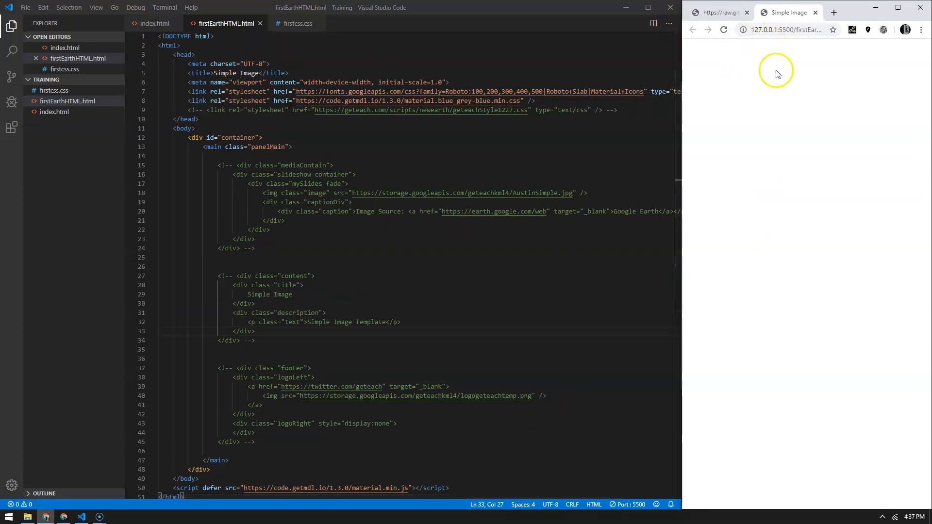
{"action": "mouse_move", "coordinate": [803, 196]}
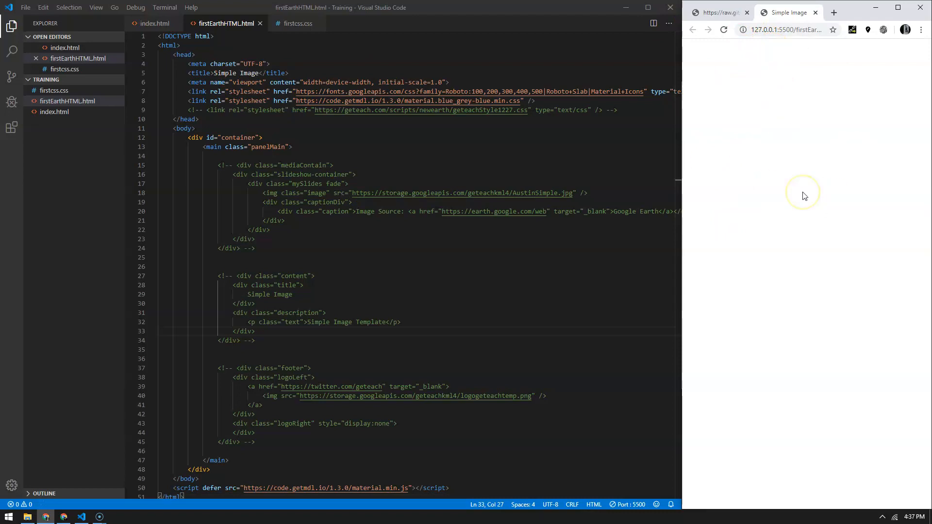
{"action": "scroll", "scroll_direction": "down", "scroll_amount": 3}
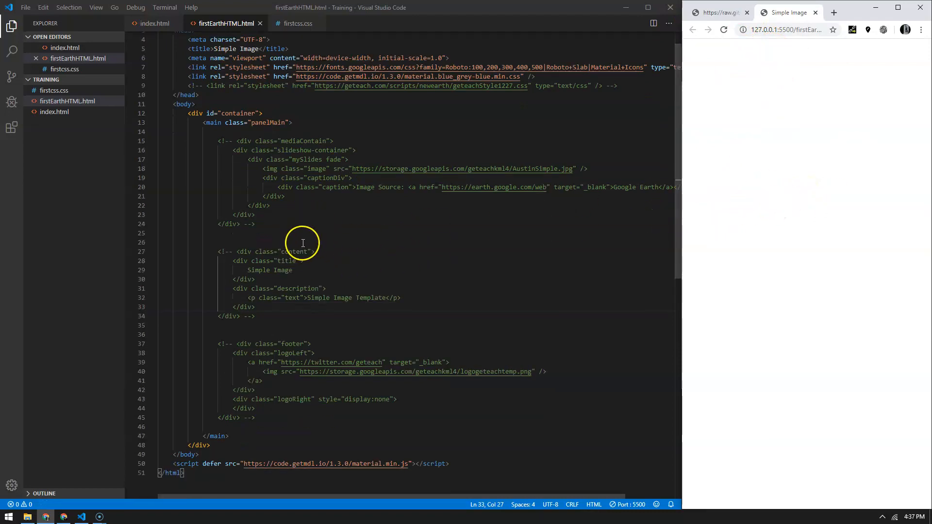
{"action": "mouse_move", "coordinate": [299, 243]}
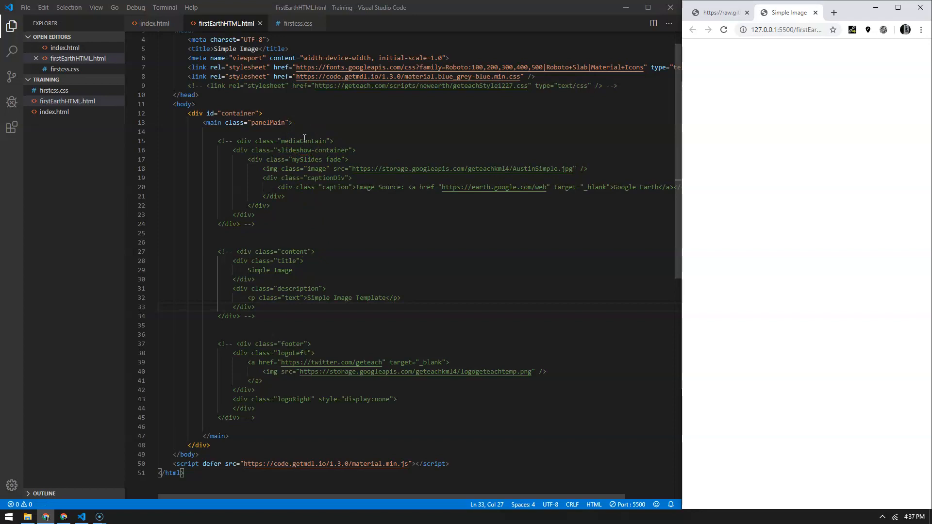
{"action": "mouse_move", "coordinate": [304, 143]}
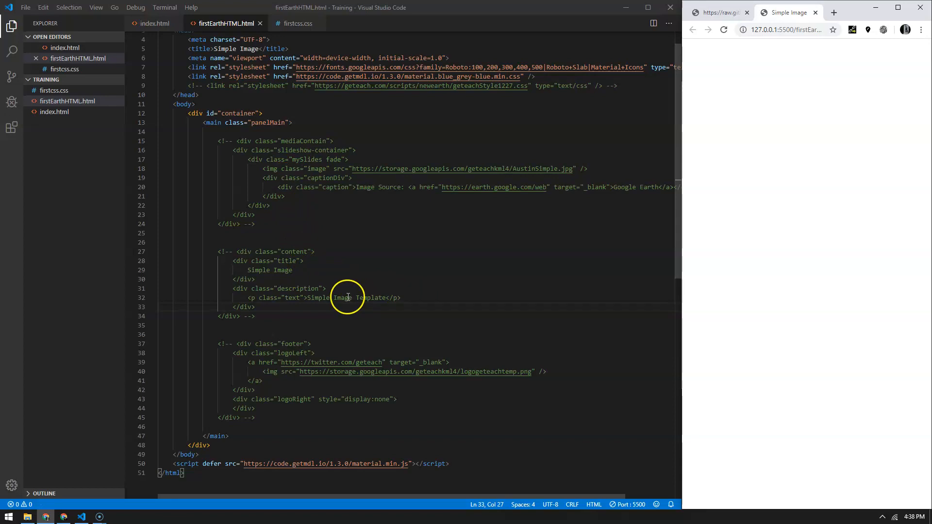
{"action": "scroll", "scroll_direction": "down", "scroll_amount": 3}
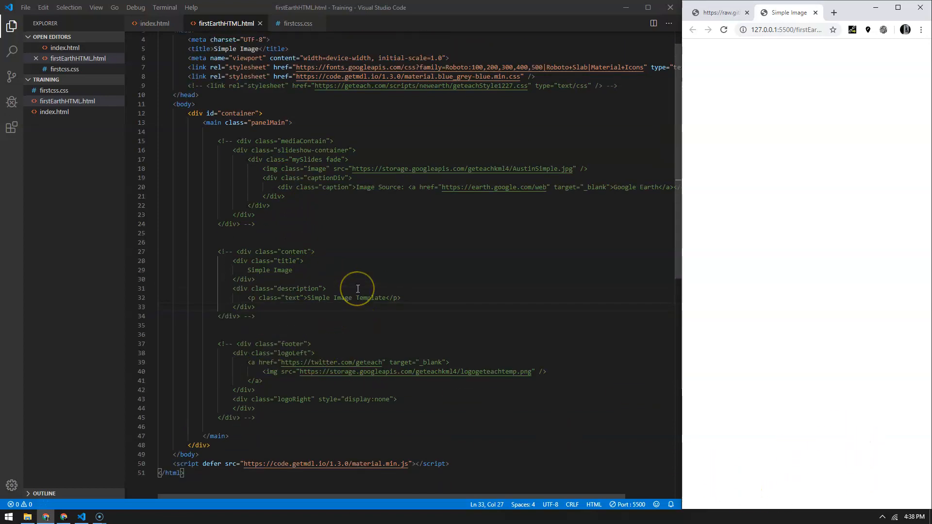
{"action": "scroll", "scroll_direction": "down", "scroll_amount": 3}
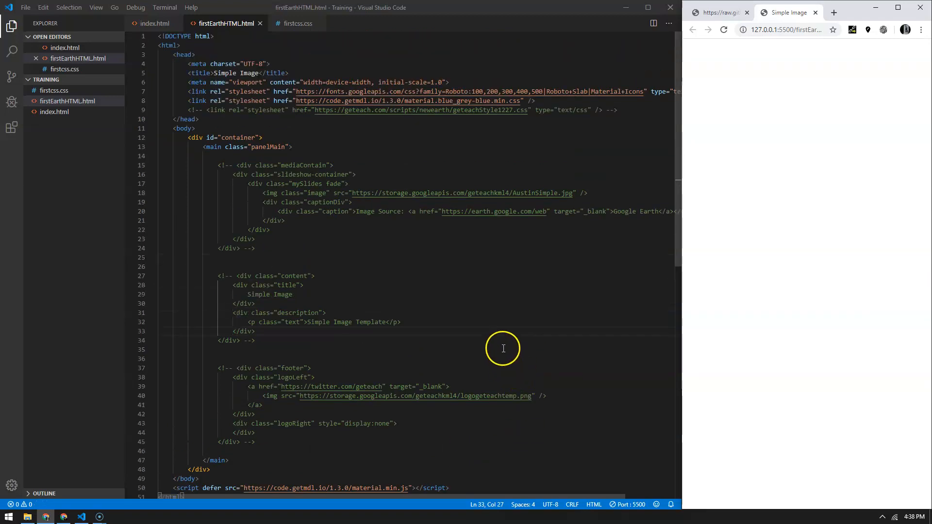
{"action": "mouse_move", "coordinate": [487, 100]}
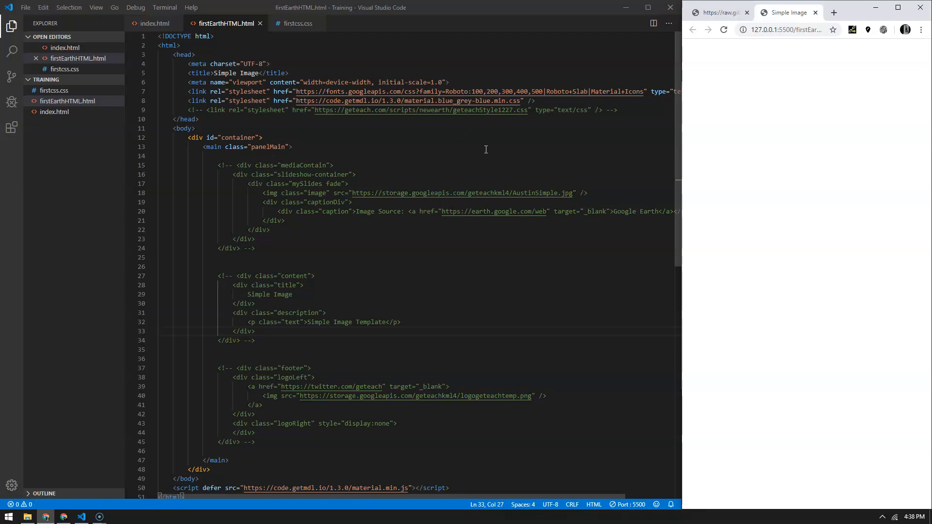
{"action": "mouse_move", "coordinate": [478, 112]}
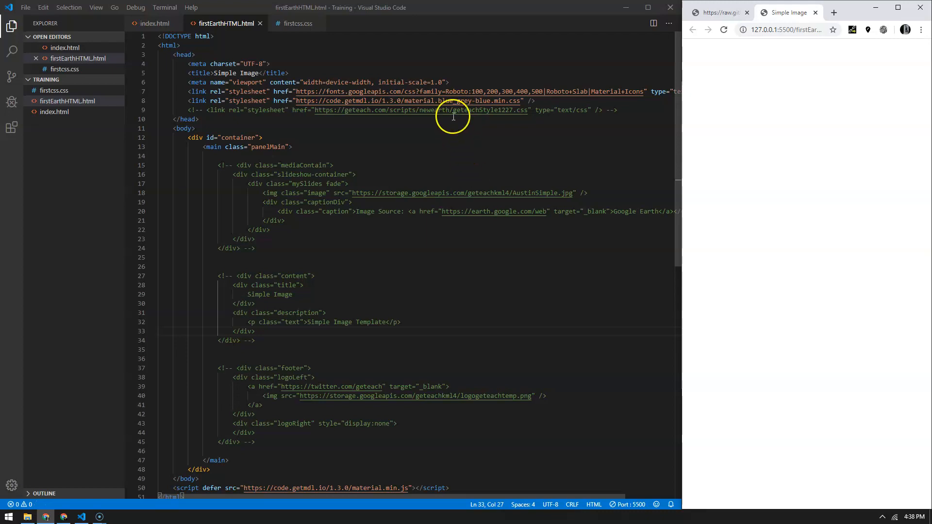
Scroll through firstEarthHTML.html to locate the commented mediaContain block.
{"action": "scroll", "scroll_direction": "down", "scroll_amount": 3}
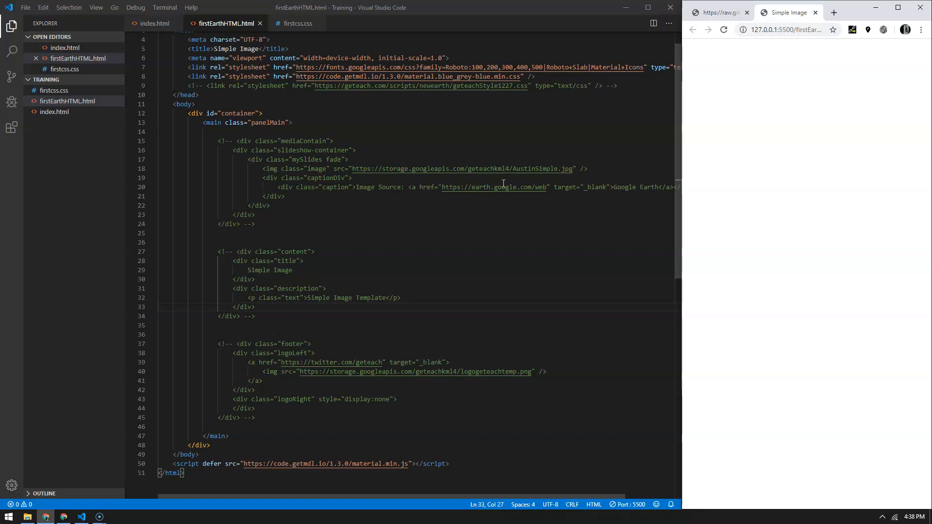
{"action": "scroll", "scroll_direction": "down", "scroll_amount": 3}
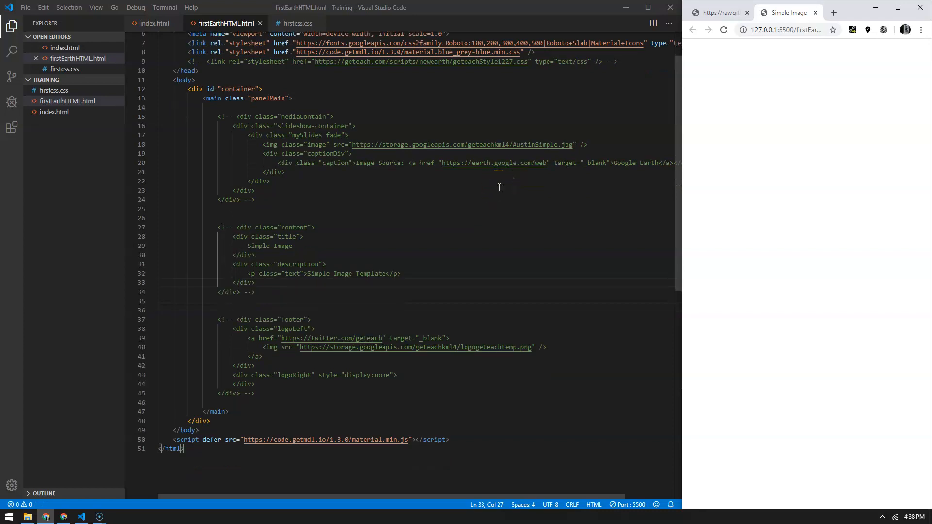
{"action": "mouse_move", "coordinate": [381, 204]}
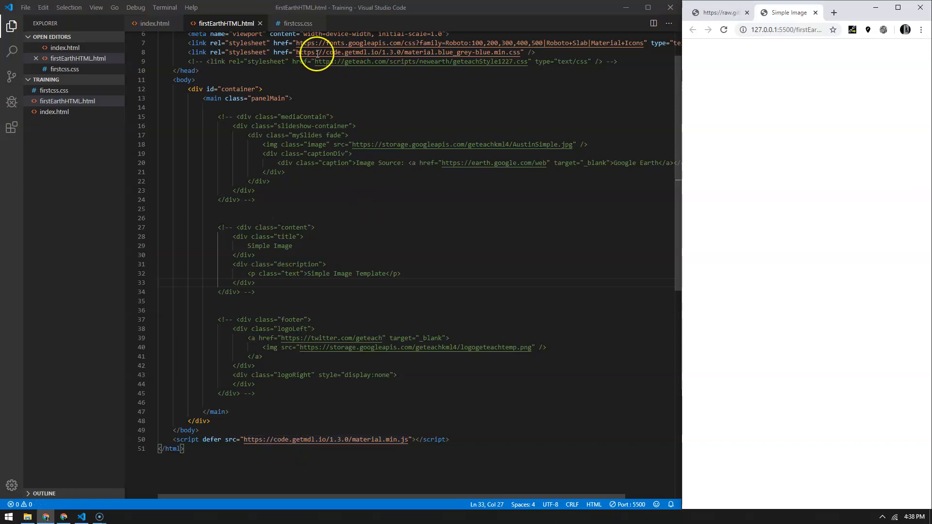
{"action": "mouse_move", "coordinate": [277, 203]}
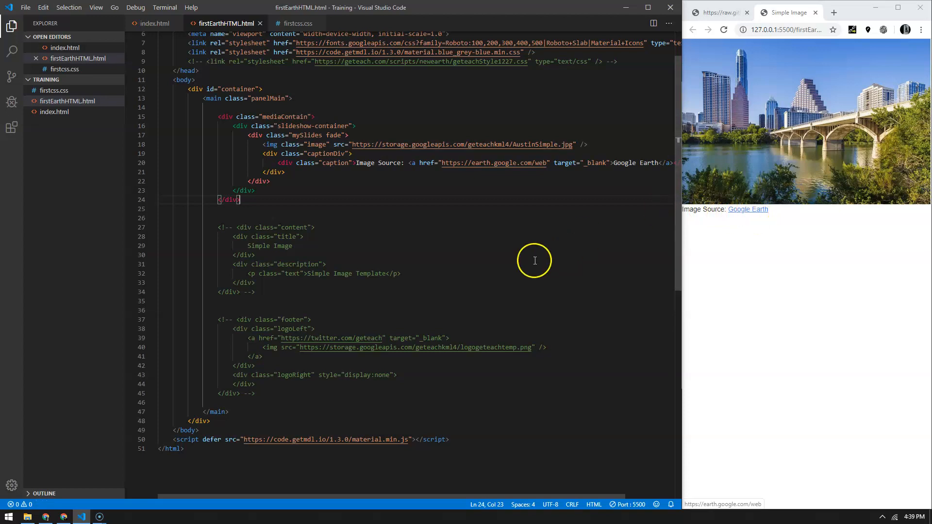
{"action": "mouse_move", "coordinate": [462, 250]}
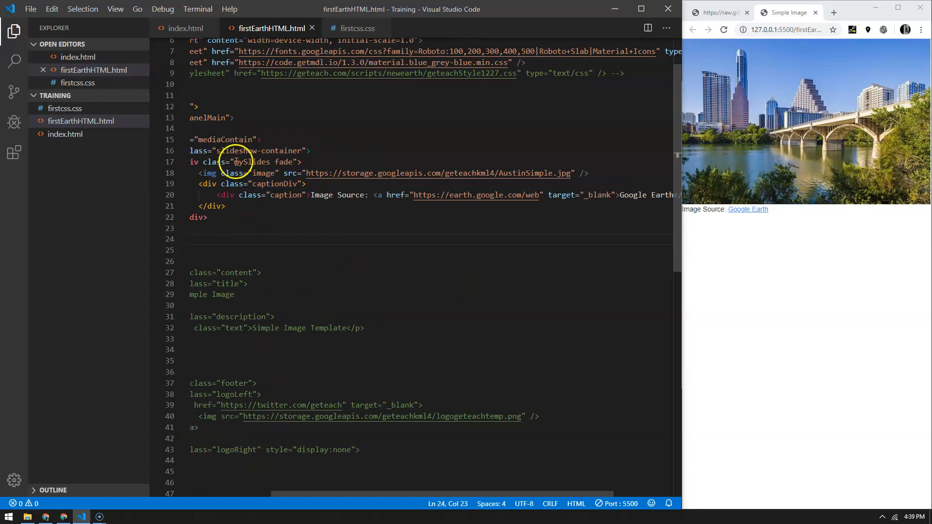
{"action": "mouse_move", "coordinate": [536, 296]}
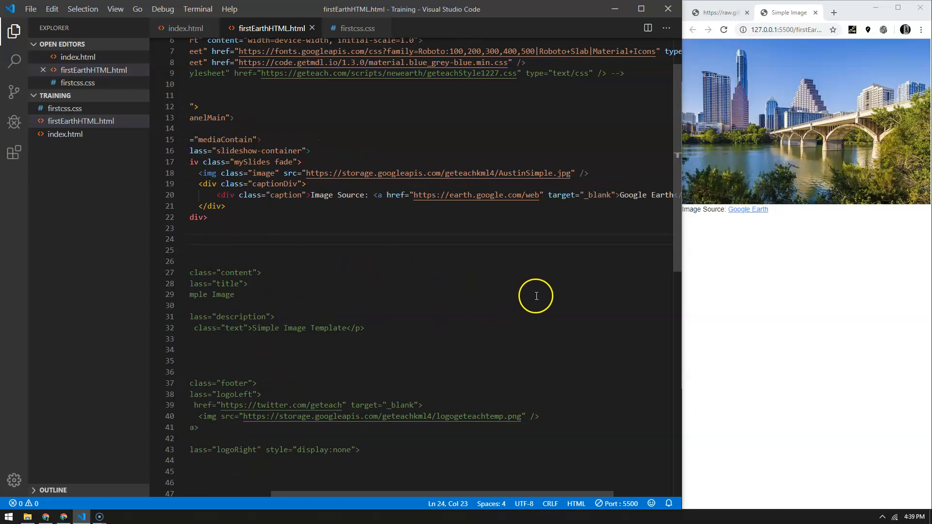
{"action": "mouse_move", "coordinate": [593, 173]}
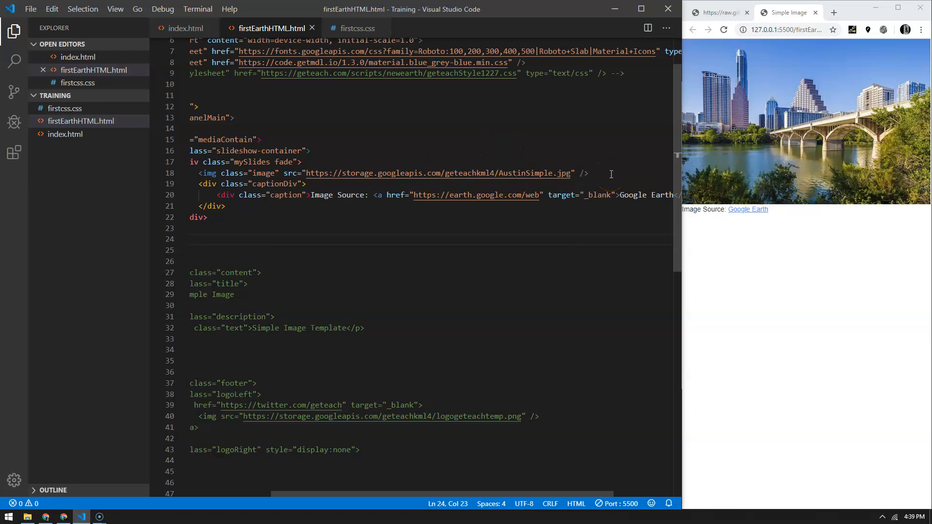
{"action": "mouse_move", "coordinate": [609, 163]}
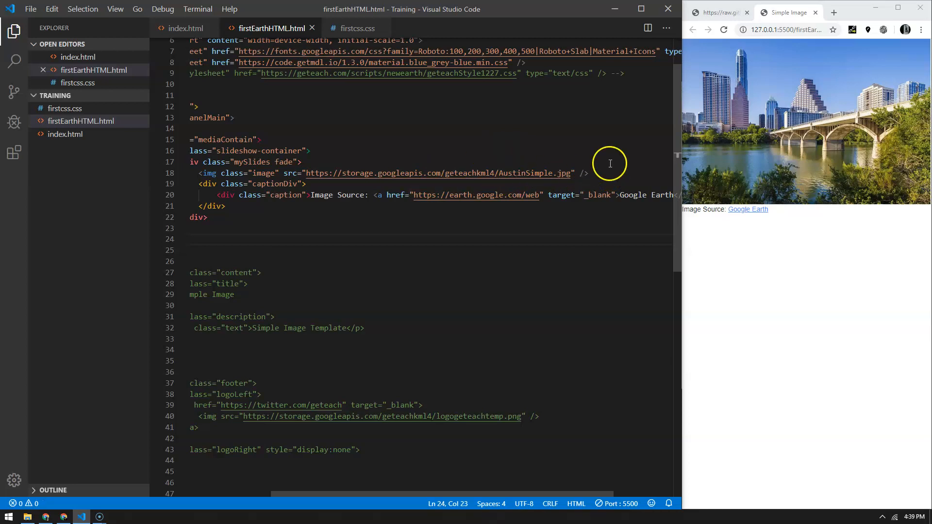
{"action": "mouse_move", "coordinate": [628, 174]}
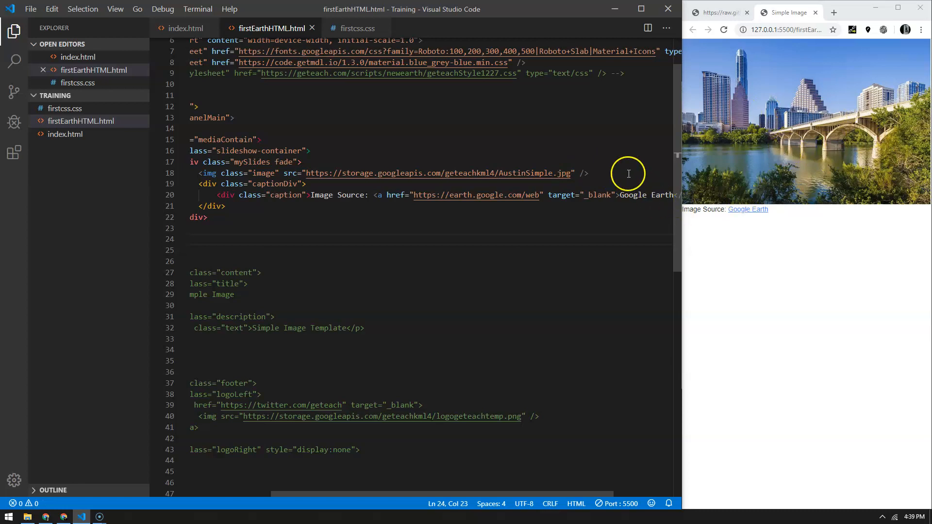
{"action": "mouse_move", "coordinate": [205, 187]}
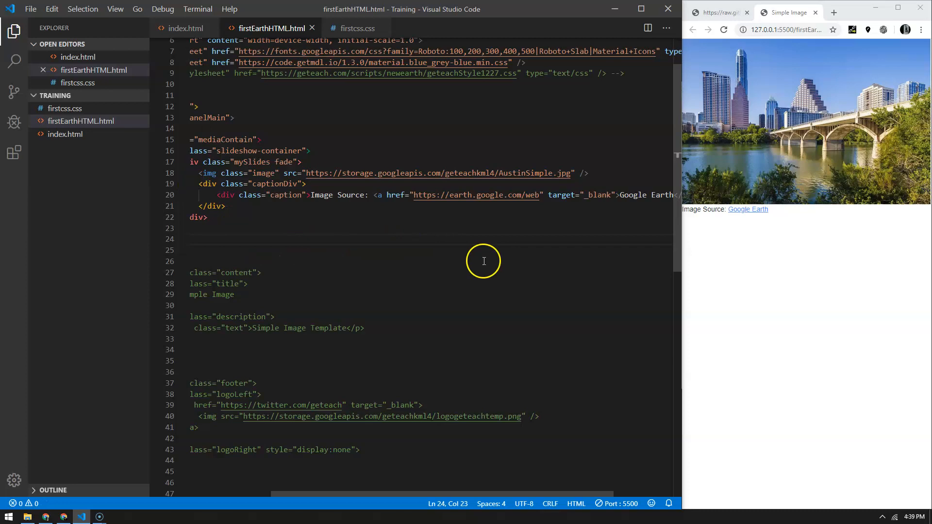
{"action": "scroll", "scroll_direction": "right", "scroll_amount": 3}
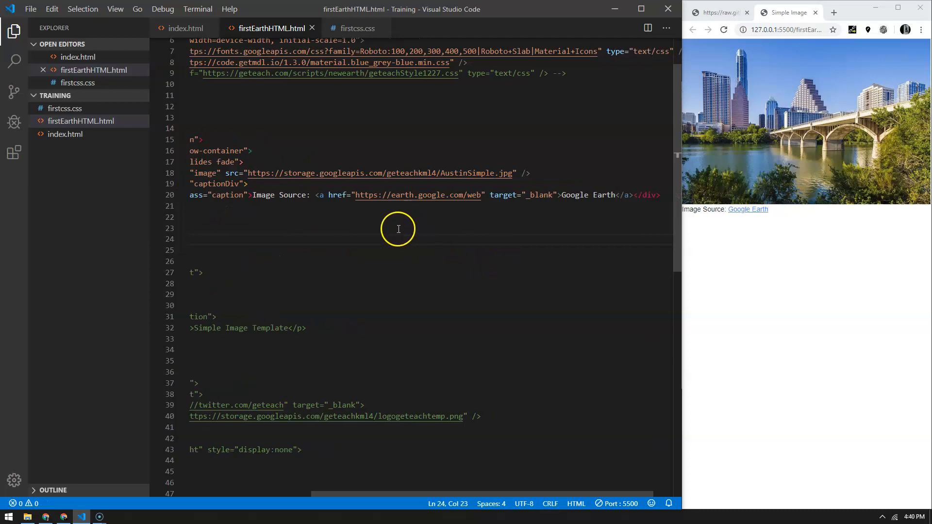
{"action": "mouse_move", "coordinate": [335, 212]}
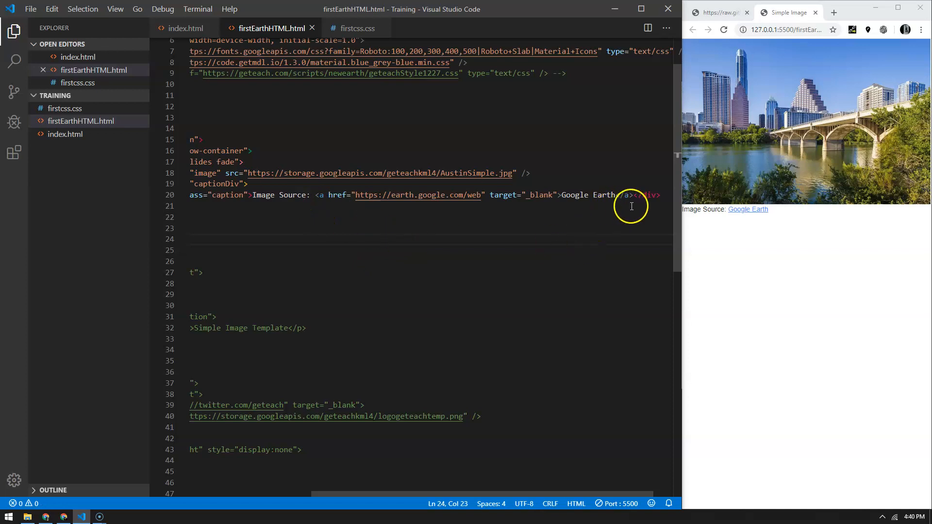
{"action": "mouse_move", "coordinate": [664, 224]}
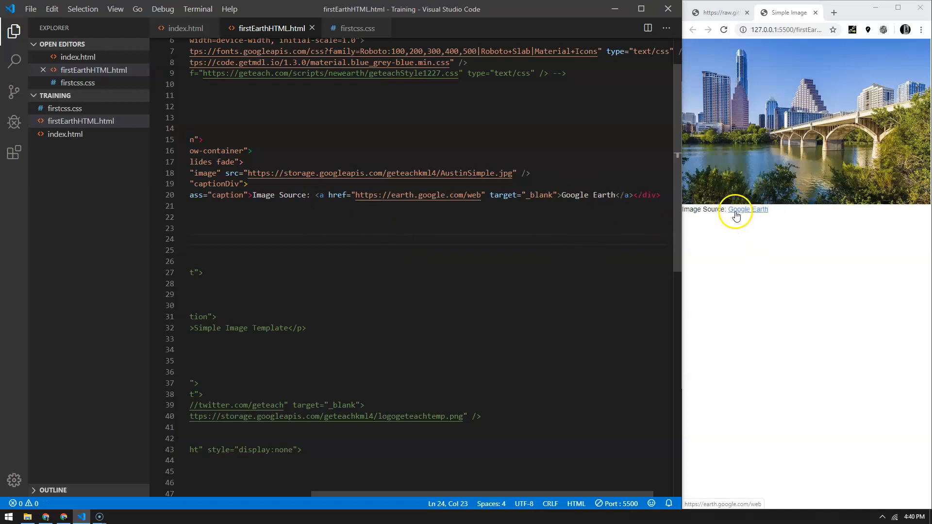
{"action": "mouse_move", "coordinate": [758, 212]}
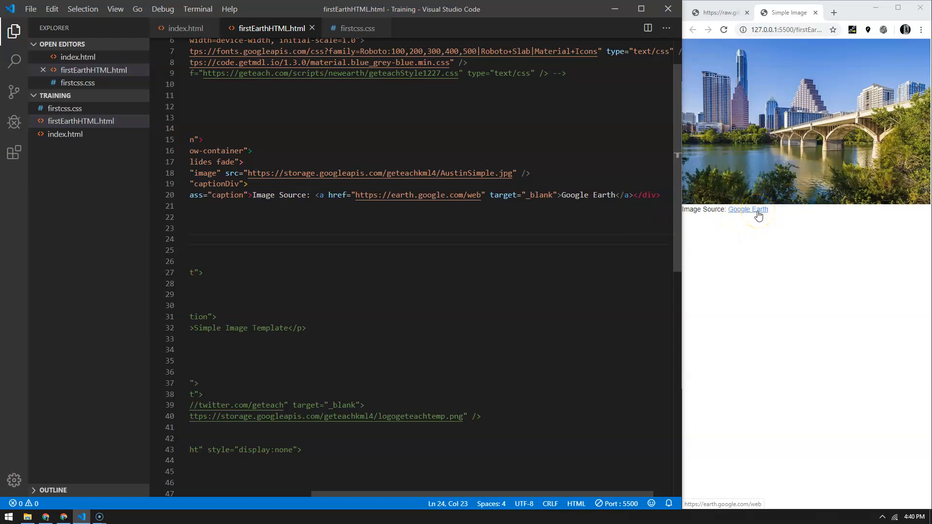
{"action": "mouse_move", "coordinate": [582, 200]}
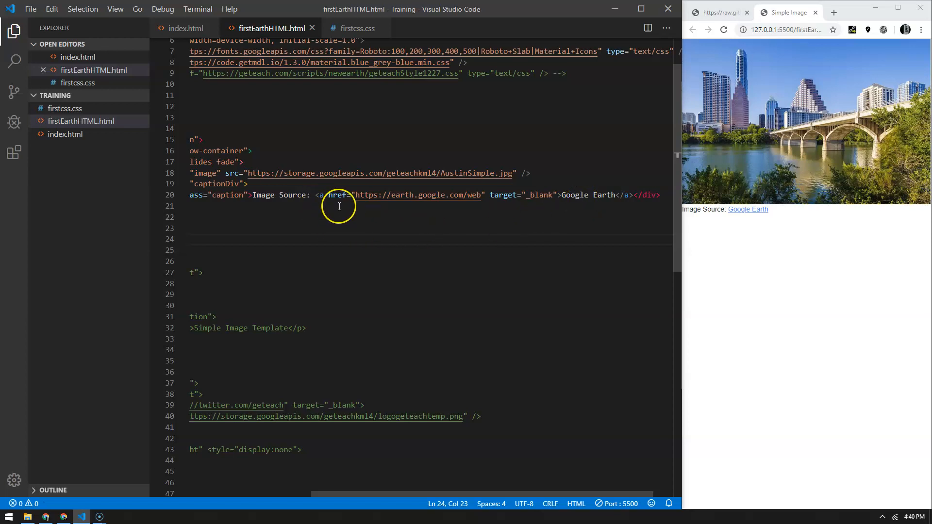
{"action": "mouse_move", "coordinate": [358, 215]}
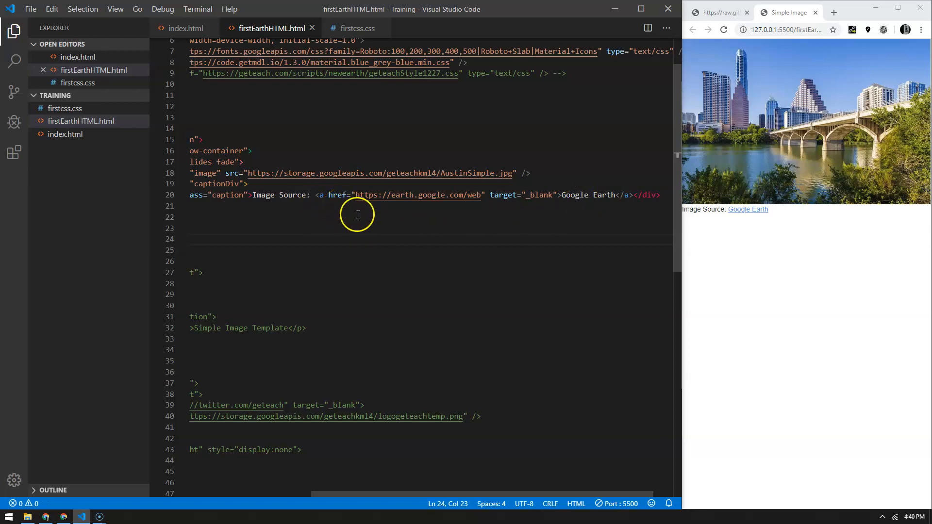
{"action": "mouse_move", "coordinate": [422, 202]}
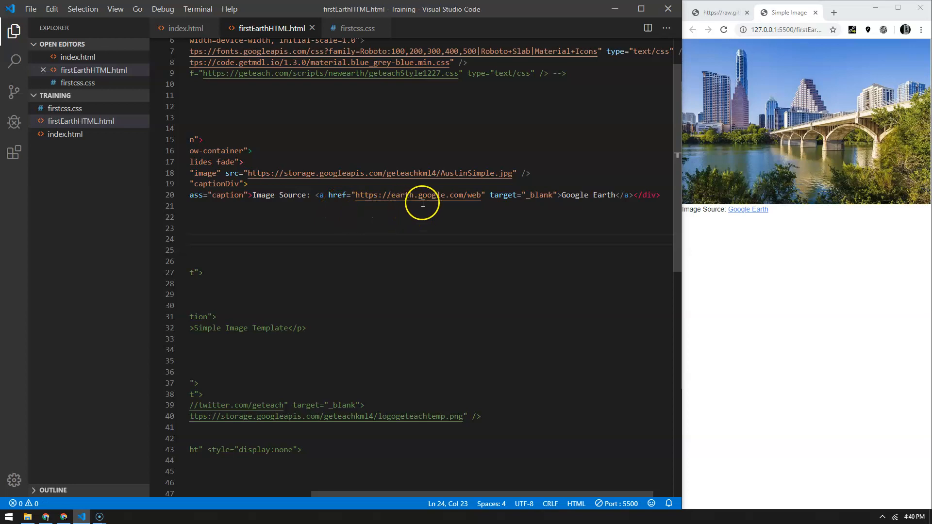
{"action": "mouse_move", "coordinate": [464, 228]}
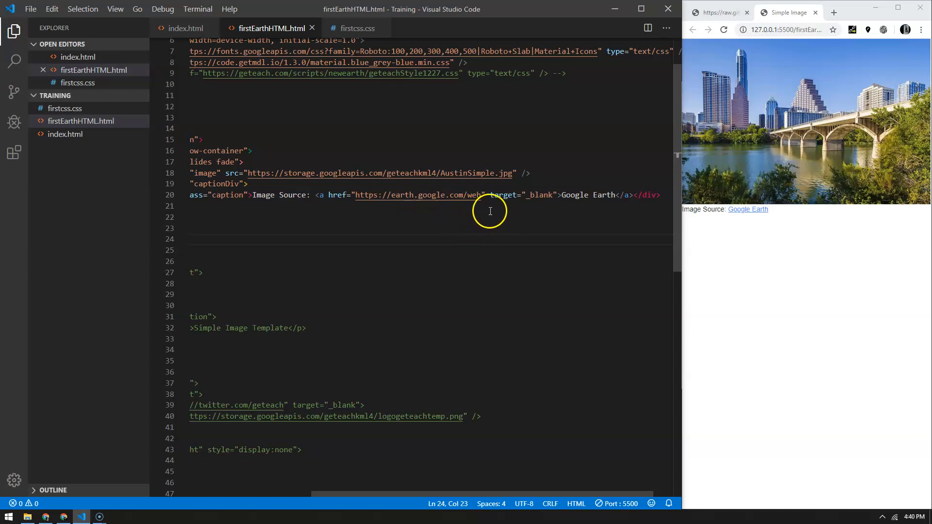
{"action": "mouse_move", "coordinate": [528, 213]}
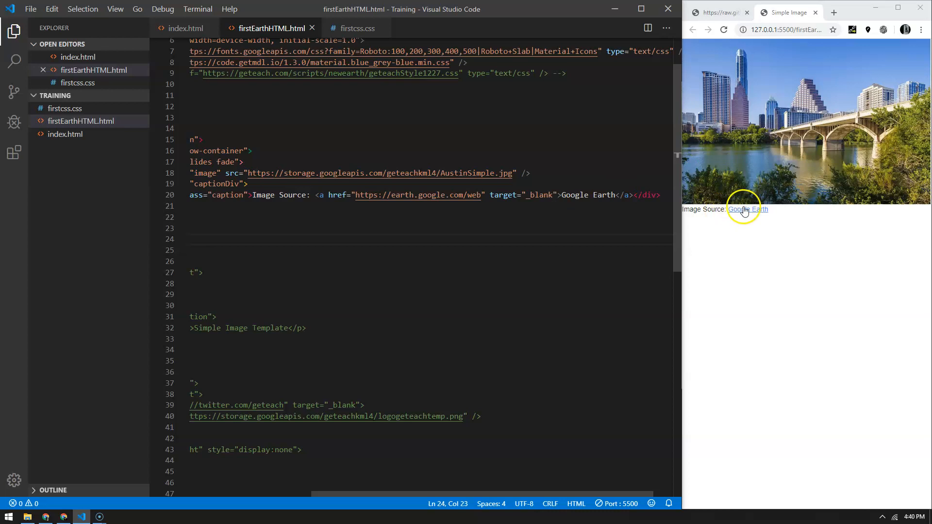
{"action": "mouse_move", "coordinate": [770, 200]}
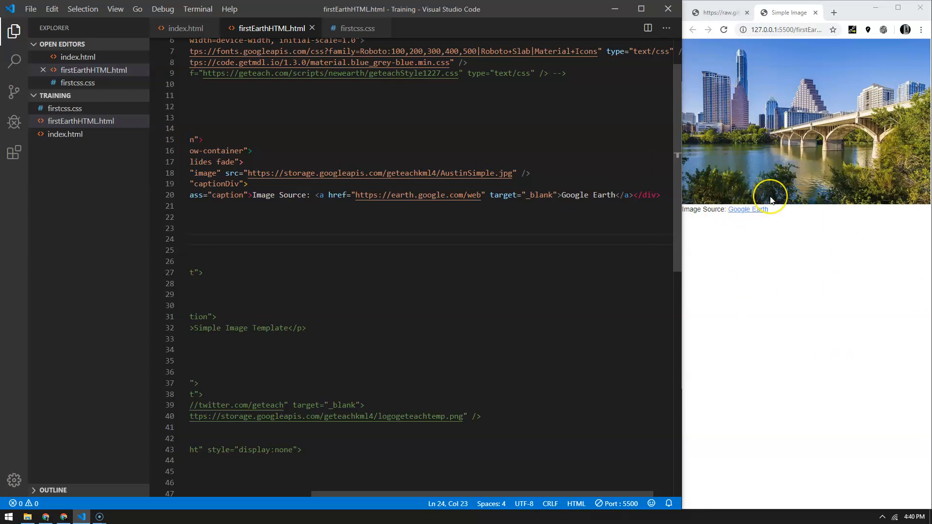
{"action": "mouse_move", "coordinate": [485, 204]}
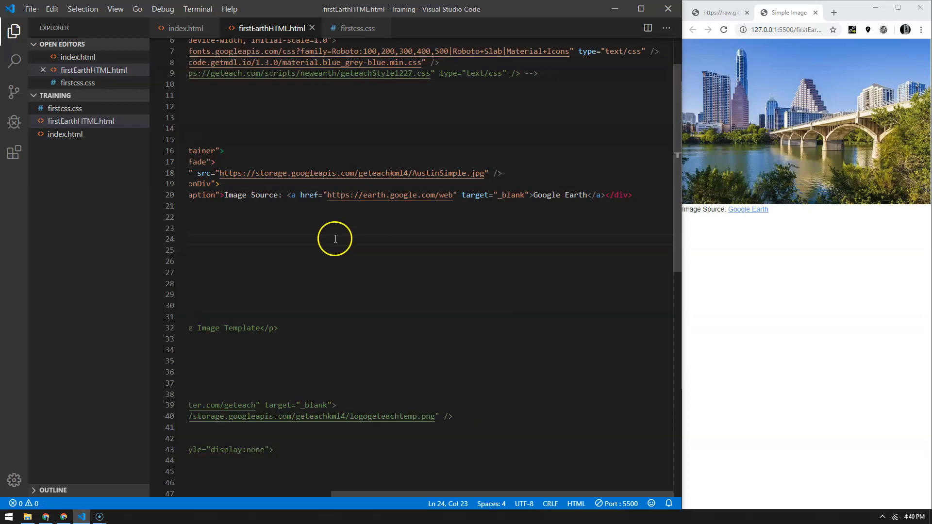
{"action": "mouse_move", "coordinate": [387, 437]}
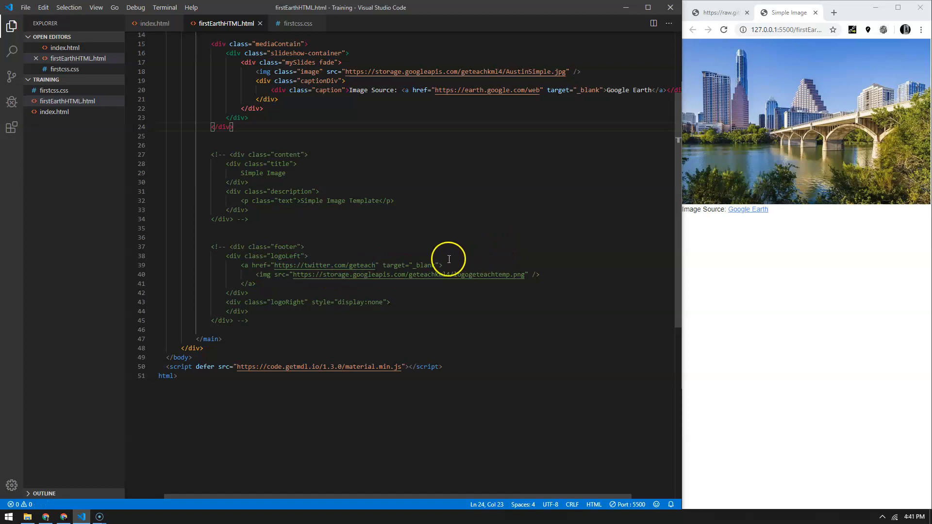
{"action": "mouse_move", "coordinate": [289, 279]}
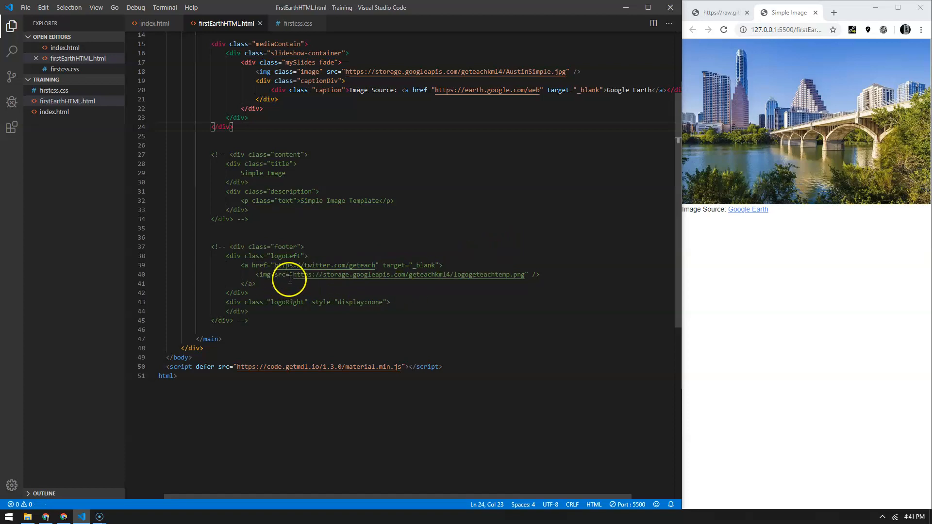
{"action": "mouse_move", "coordinate": [445, 289]}
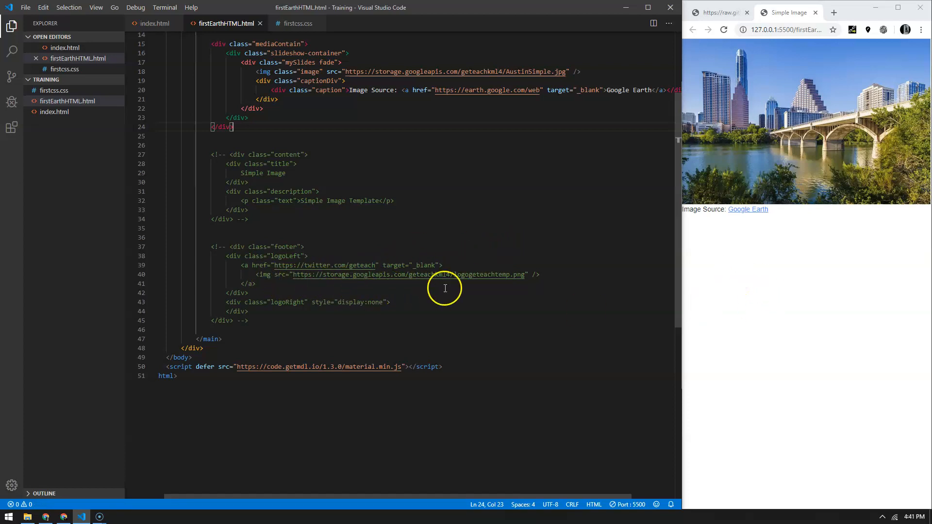
{"action": "mouse_move", "coordinate": [500, 274]}
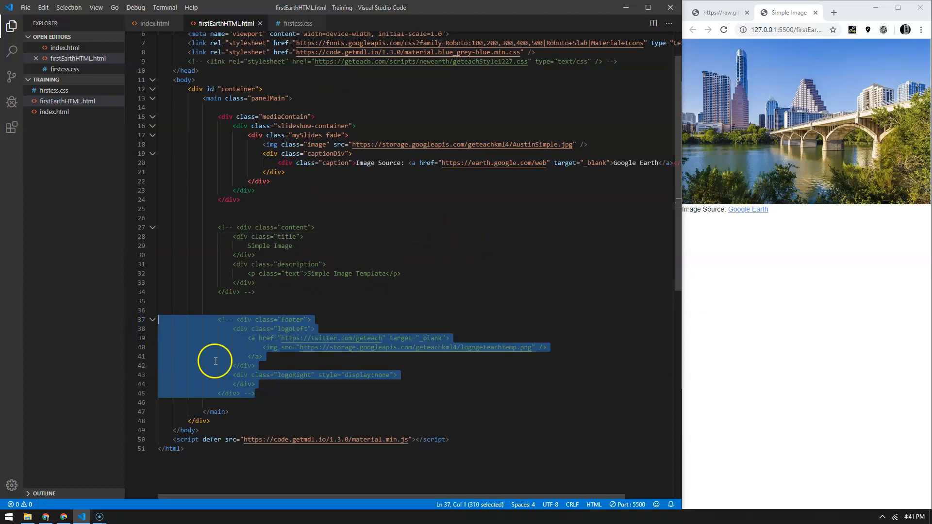
{"action": "mouse_move", "coordinate": [379, 409]}
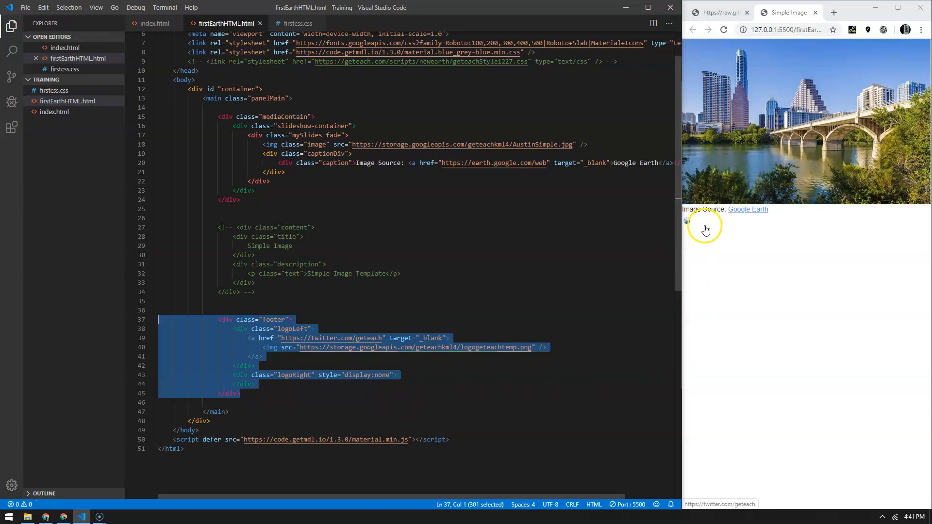
{"action": "mouse_move", "coordinate": [698, 223]}
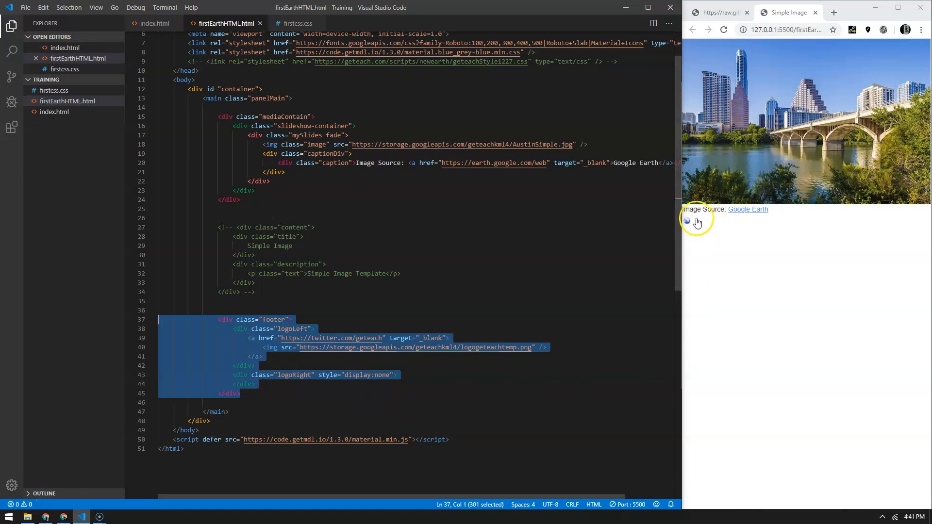
Uncomment the footer div (lines 37–45) and save so the logo link appears below the caption.
{"action": "left_click", "coordinate": [255, 255]}
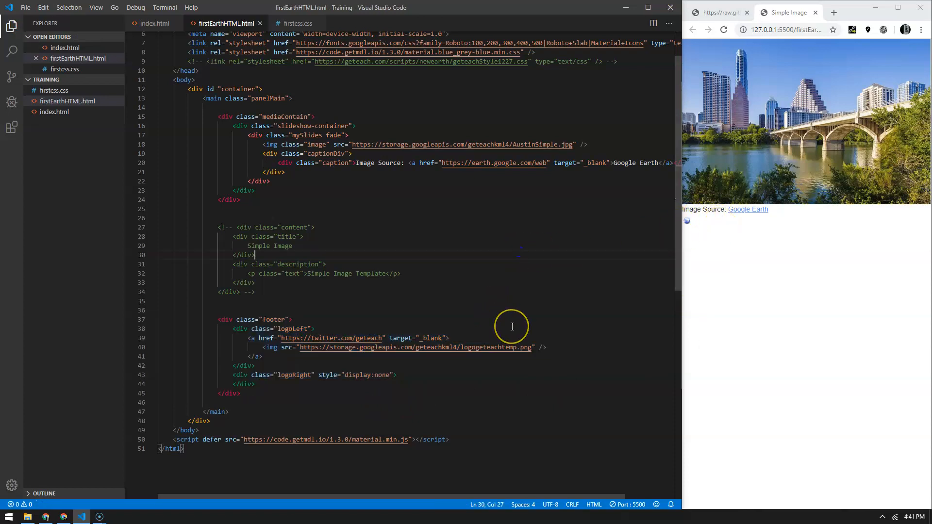
{"action": "mouse_move", "coordinate": [523, 313]}
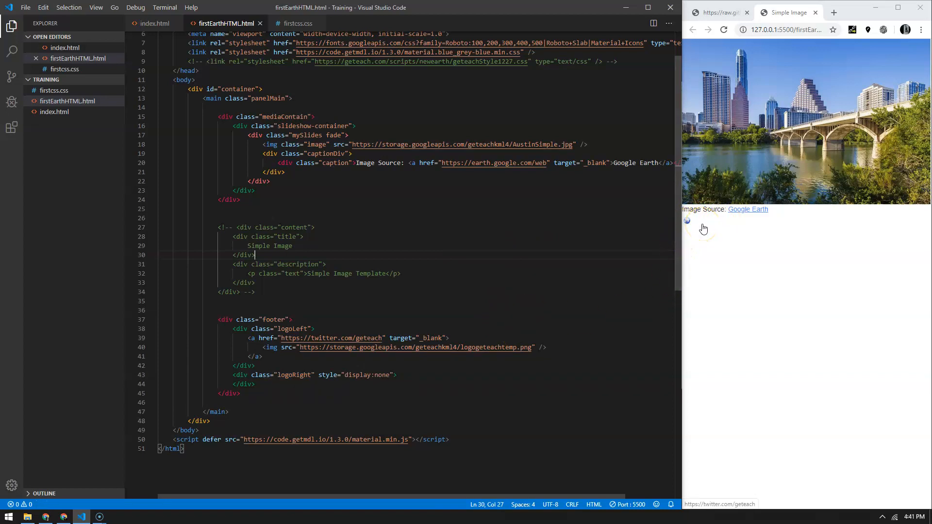
Uncomment the content div (lines 27–35) and save so the Simple Image title and description appear.
{"action": "left_click_drag", "start_coordinate": [158, 218], "coordinate": [256, 292]}
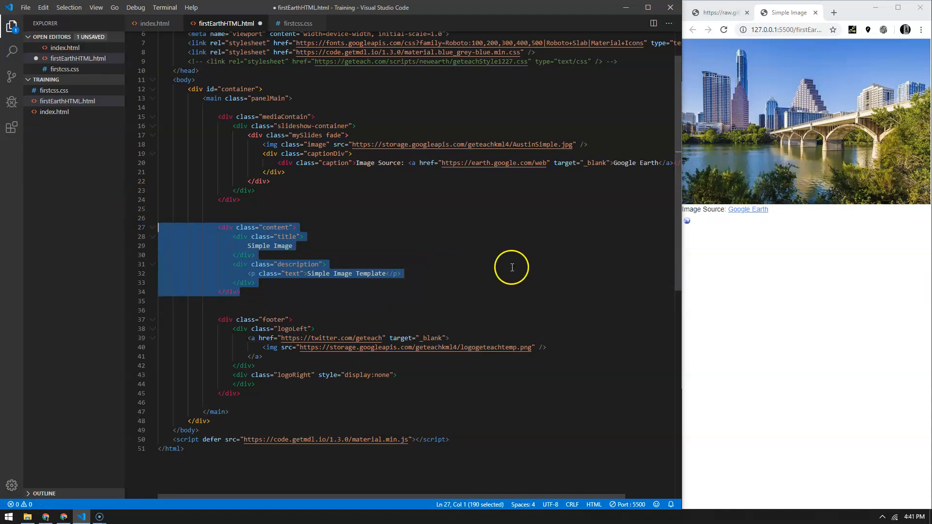
{"action": "left_click", "coordinate": [327, 264]}
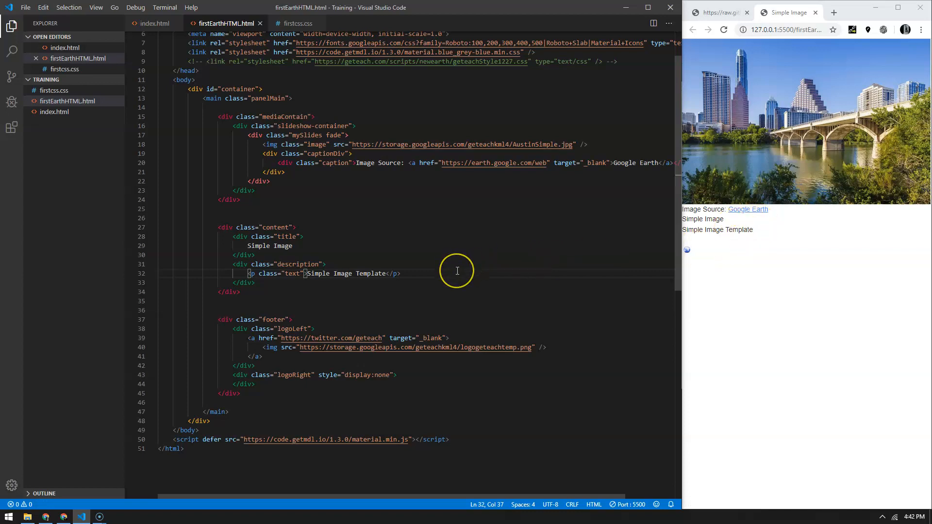
{"action": "mouse_move", "coordinate": [559, 272]}
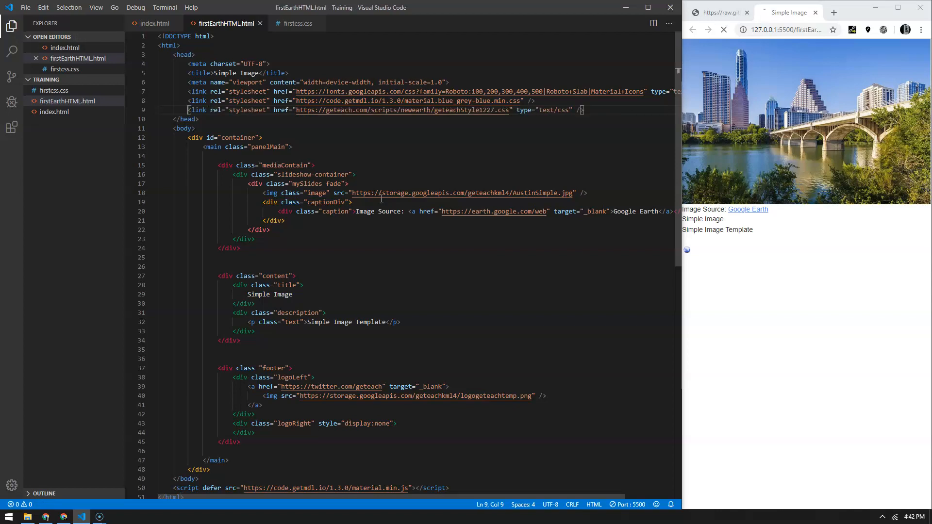
Uncomment the geteachStyle1227.css link on line 9 and save for the dark styled info box.
{"action": "left_click", "coordinate": [723, 29]}
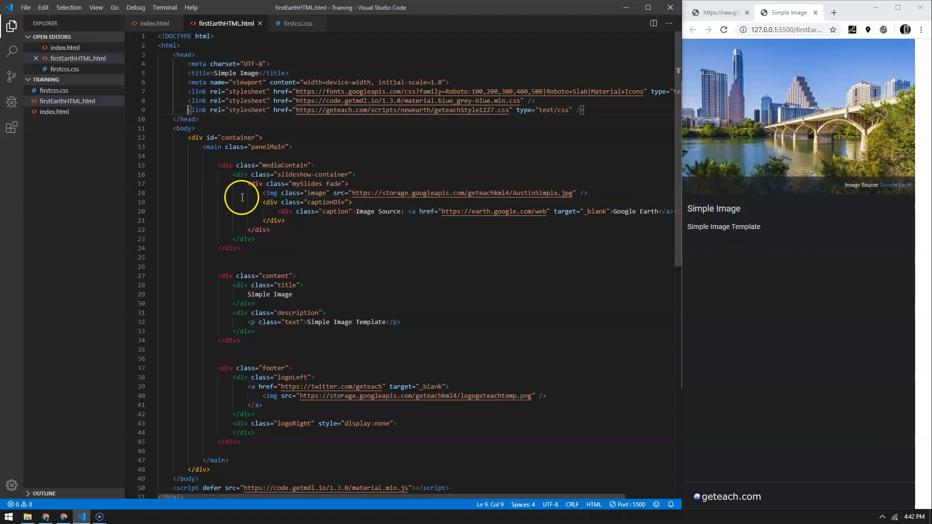
{"action": "mouse_move", "coordinate": [245, 227]}
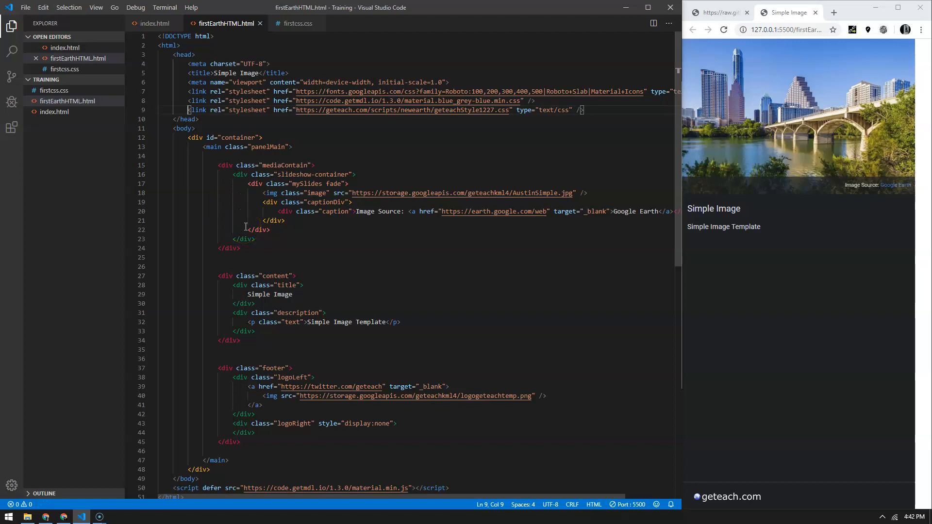
{"action": "mouse_move", "coordinate": [864, 198]}
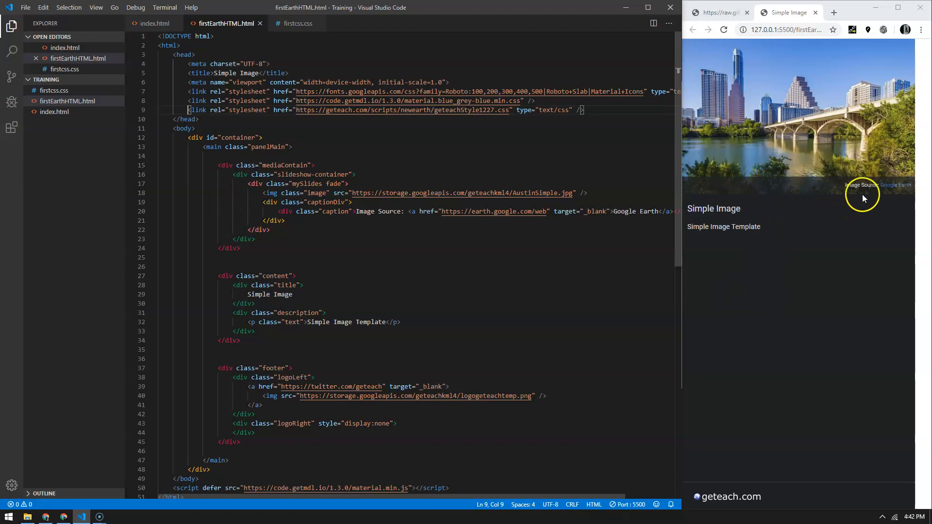
{"action": "mouse_move", "coordinate": [898, 184]}
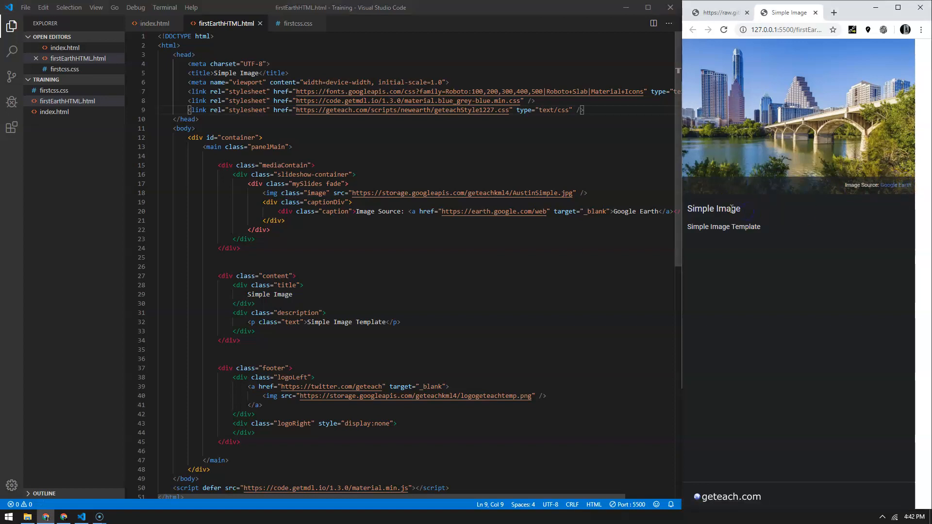
{"action": "mouse_move", "coordinate": [763, 231]}
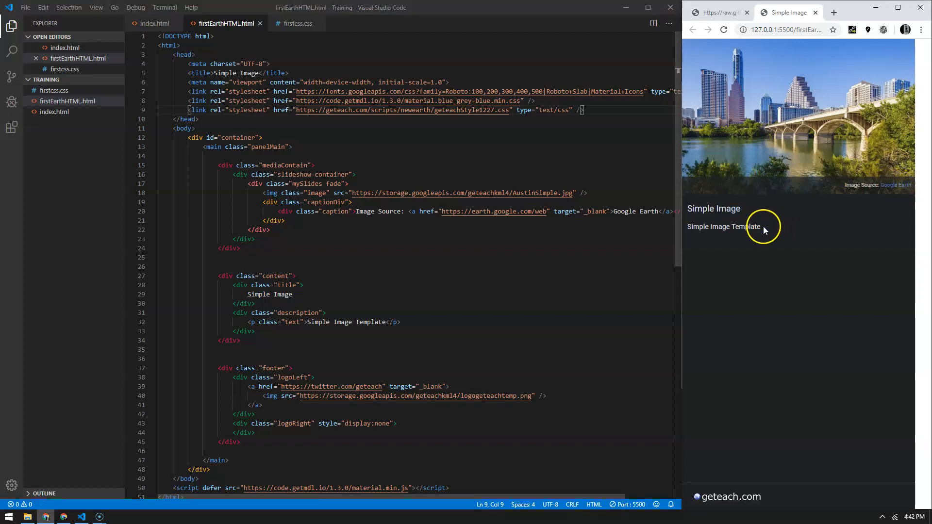
{"action": "mouse_move", "coordinate": [792, 263]}
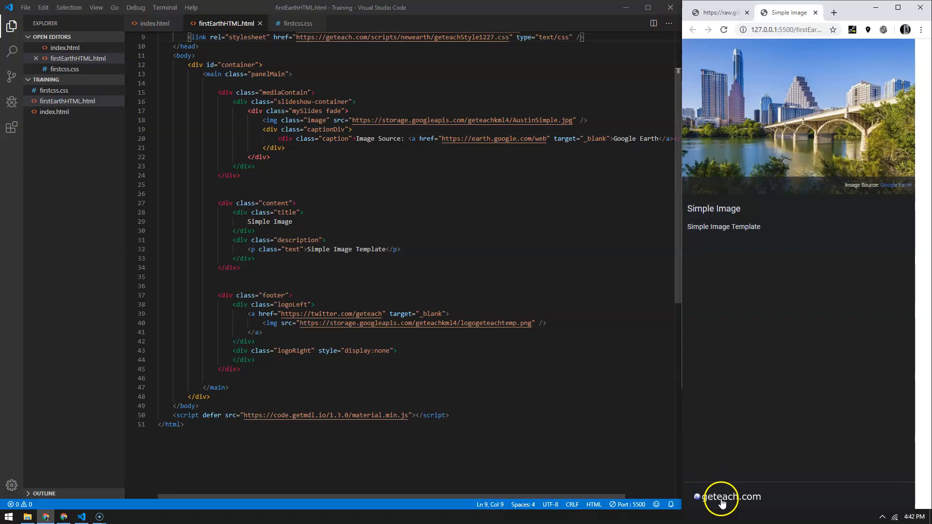
{"action": "mouse_move", "coordinate": [722, 499]}
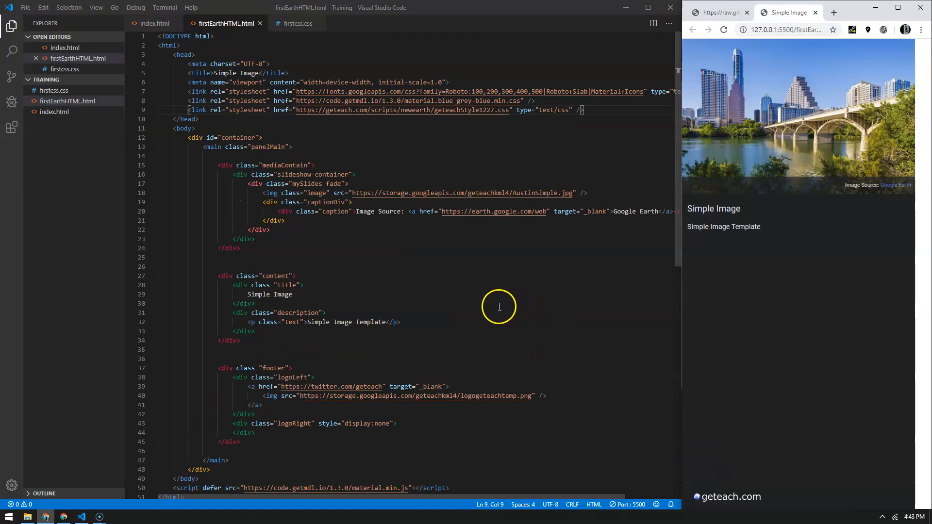
{"action": "mouse_move", "coordinate": [809, 317]}
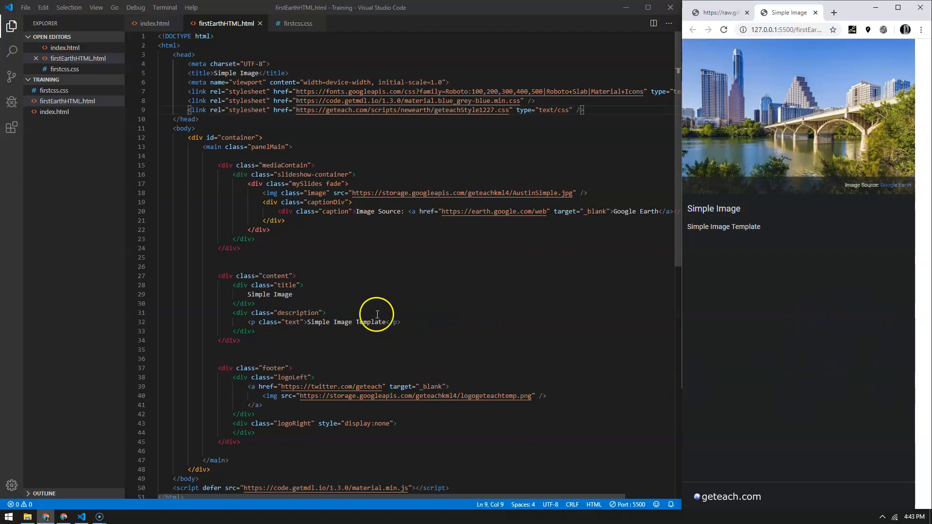
{"action": "mouse_move", "coordinate": [434, 253]}
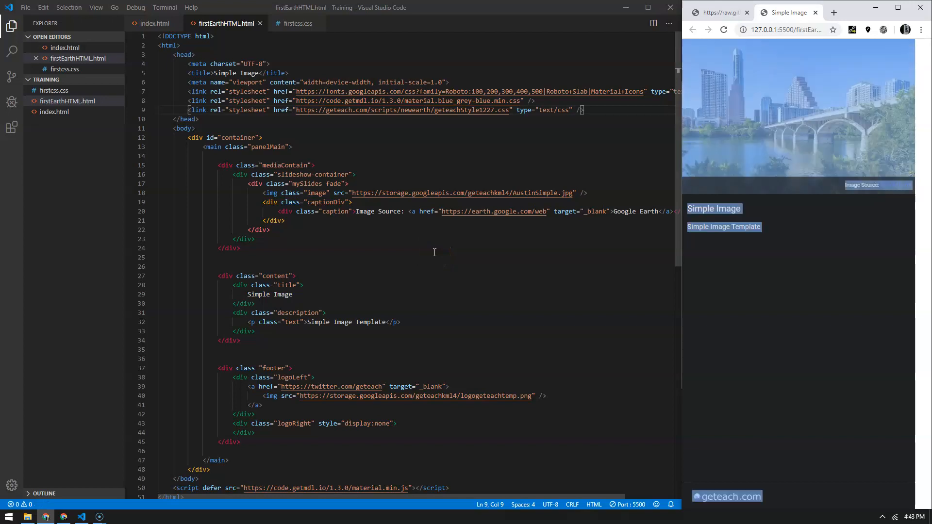
Select all of the finished firstEarthHTML.html markup to copy it for Google Earth.
{"action": "key", "text": "ctrl+a"}
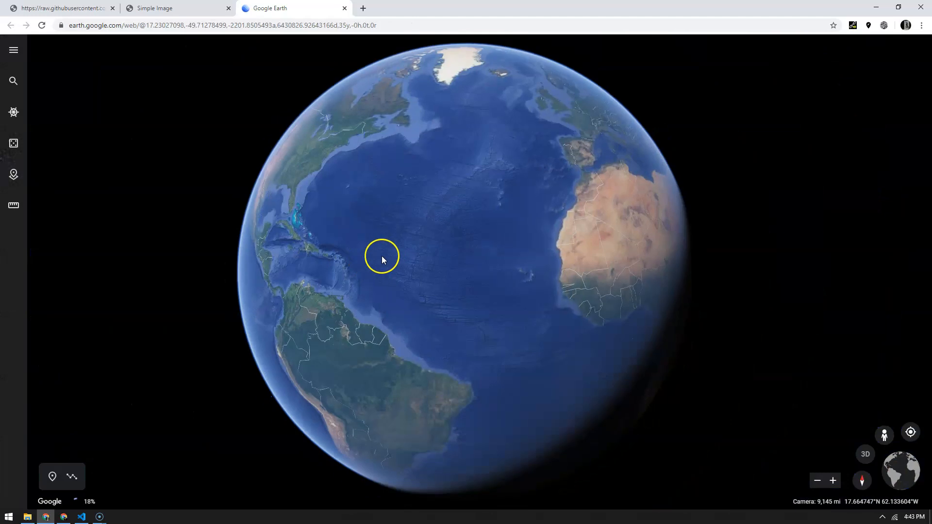
Create a new Google Earth project and rename it 'VS Code Fun!'.
{"action": "left_click", "coordinate": [13, 175]}
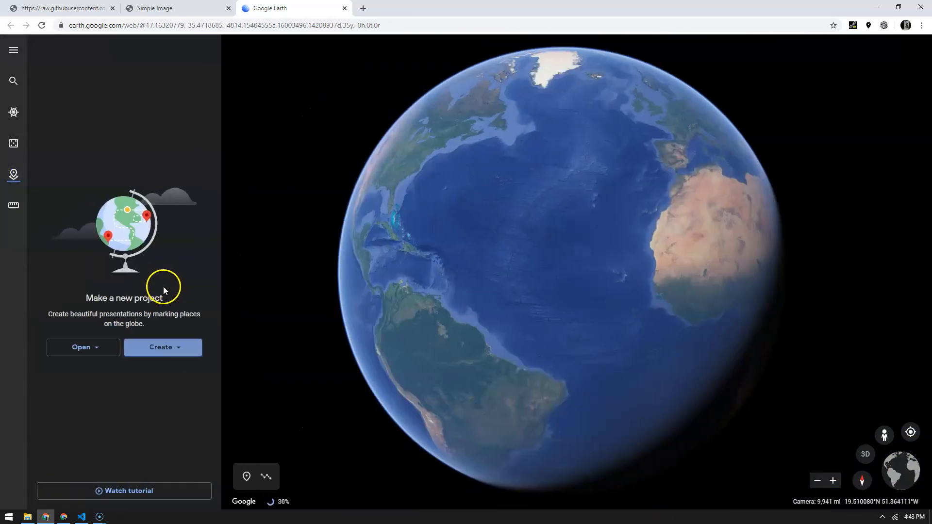
{"action": "left_click", "coordinate": [159, 347]}
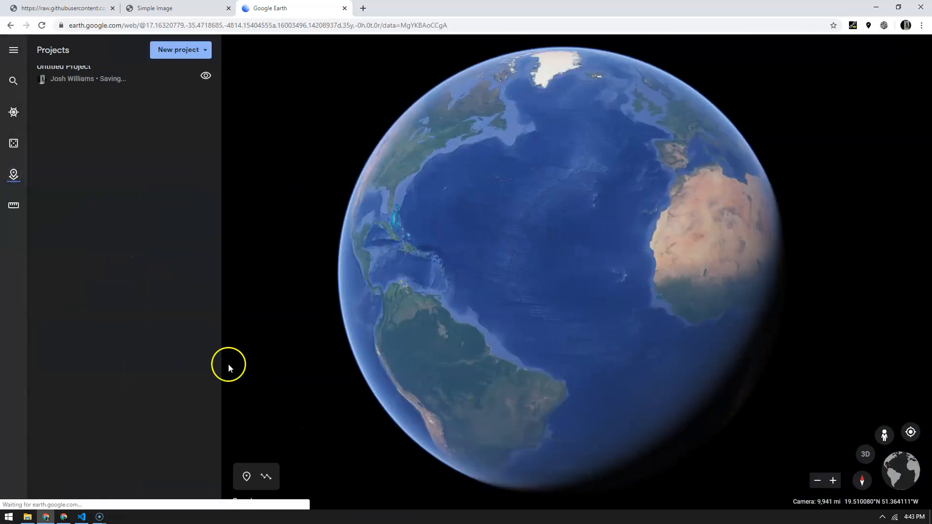
{"action": "left_click", "coordinate": [80, 78]}
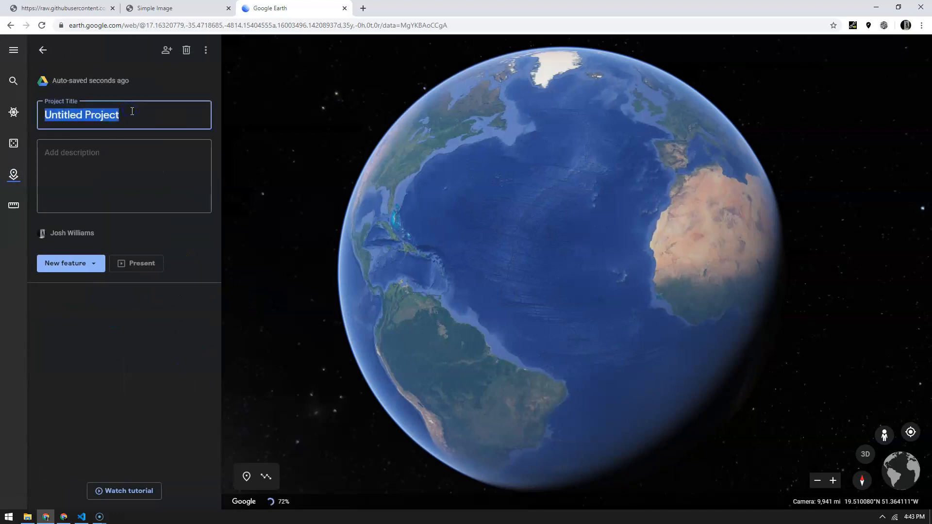
{"action": "type", "text": "VS Code Fun"}
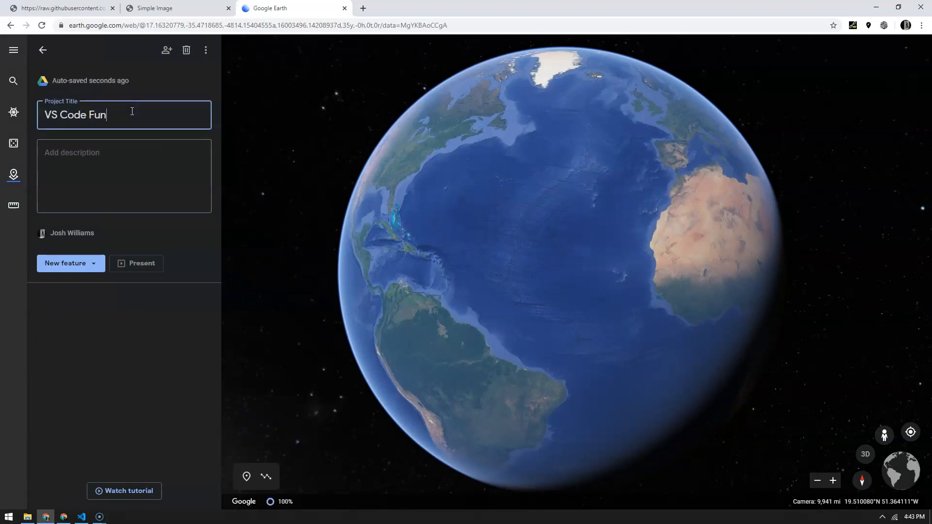
{"action": "type", "text": "!"}
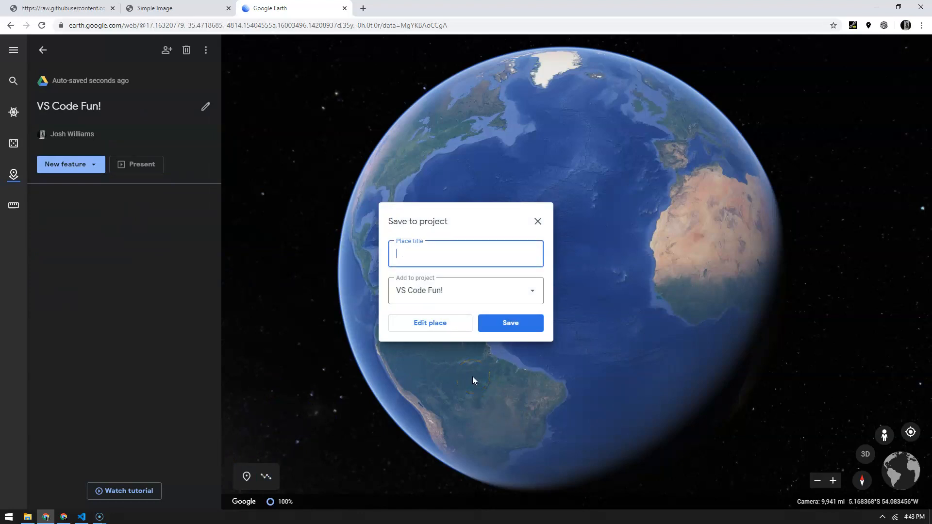
Add a place to the project titled 'First Custom HTML'.
{"action": "type", "text": "Fis"}
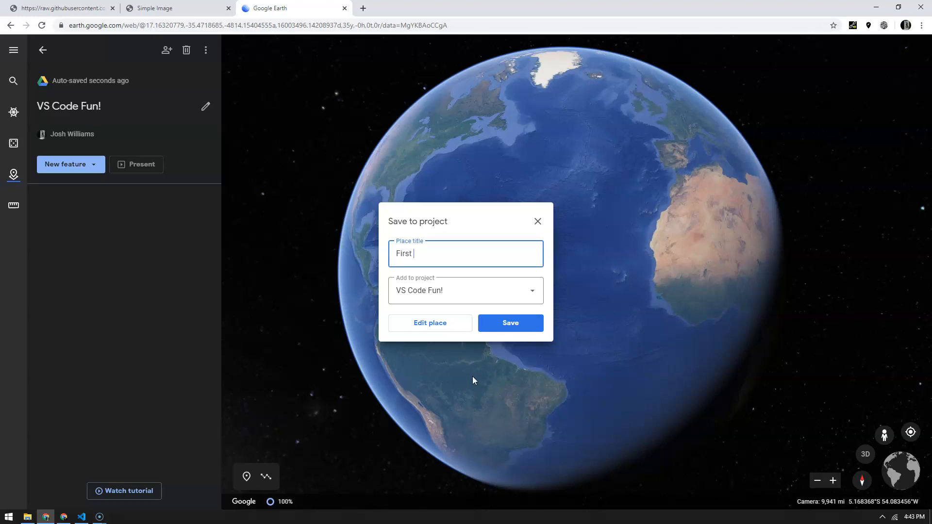
{"action": "type", "text": "Custom"}
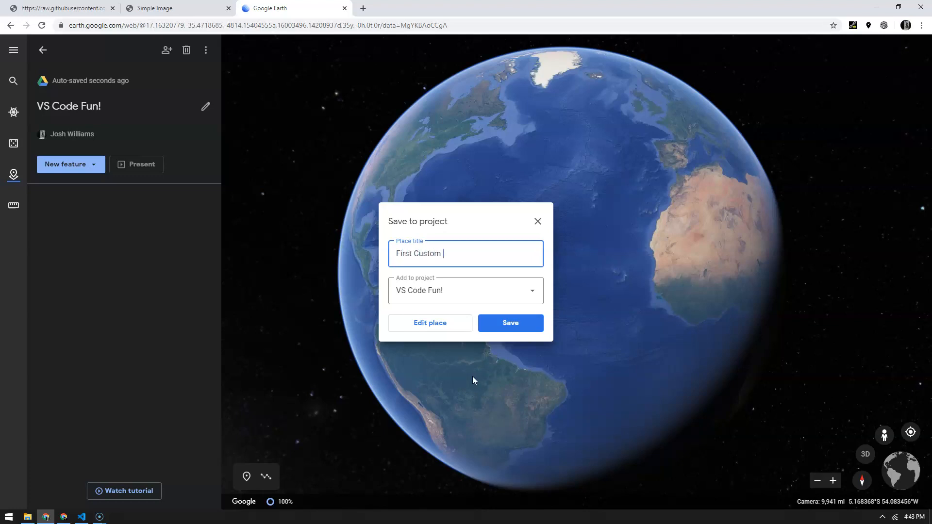
{"action": "type", "text": "HTML"}
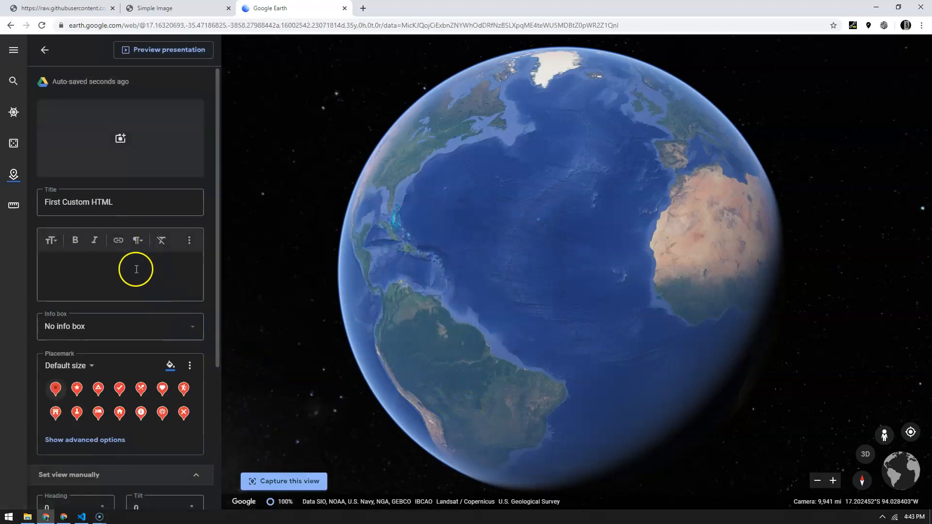
Choose Large info box for the place and switch its description editor to raw HTML.
{"action": "scroll", "scroll_direction": "down", "scroll_amount": 3}
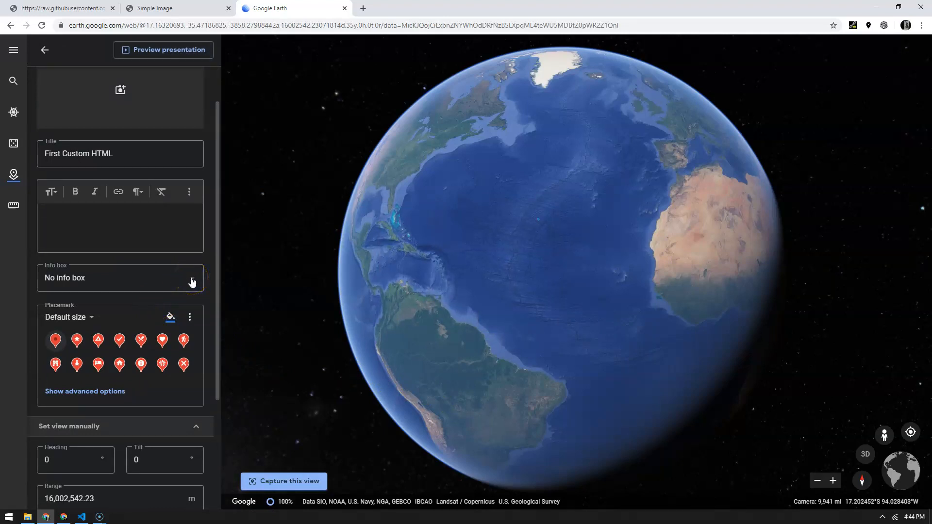
{"action": "left_click", "coordinate": [121, 277]}
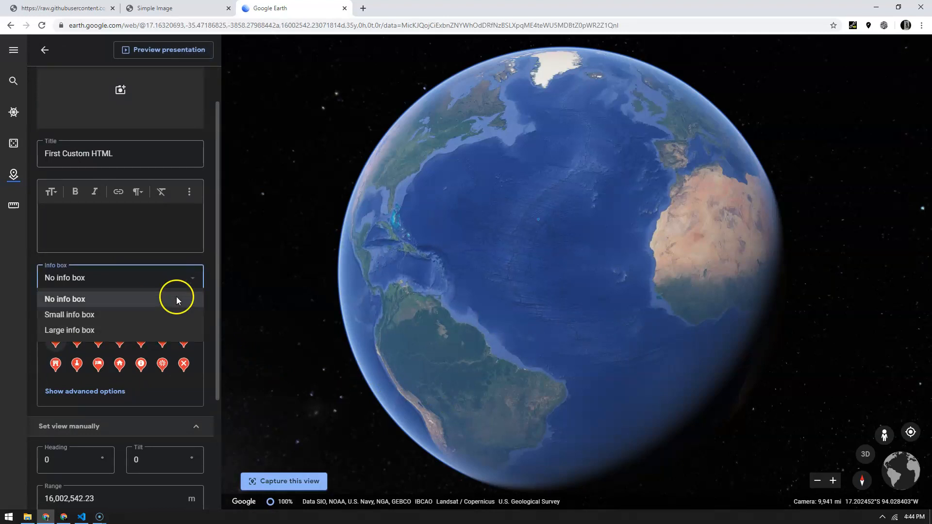
{"action": "mouse_move", "coordinate": [146, 330]}
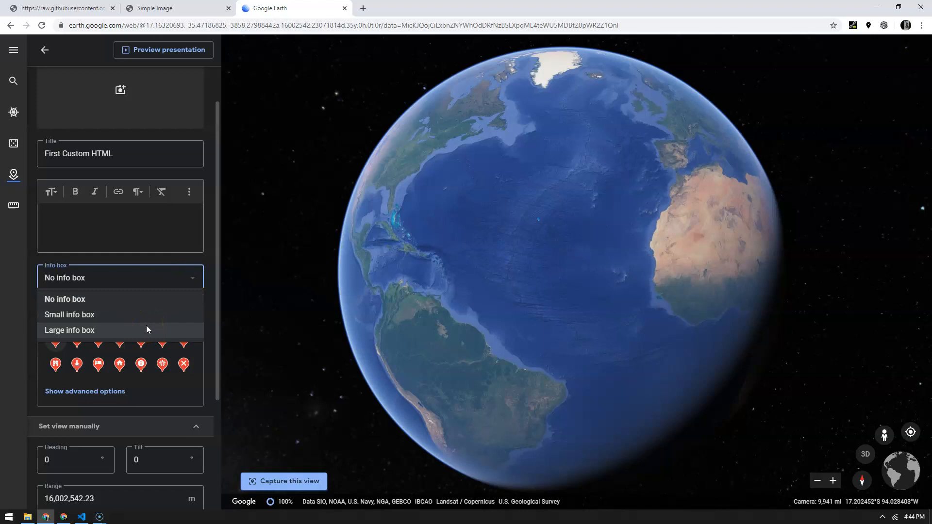
{"action": "left_click", "coordinate": [69, 330]}
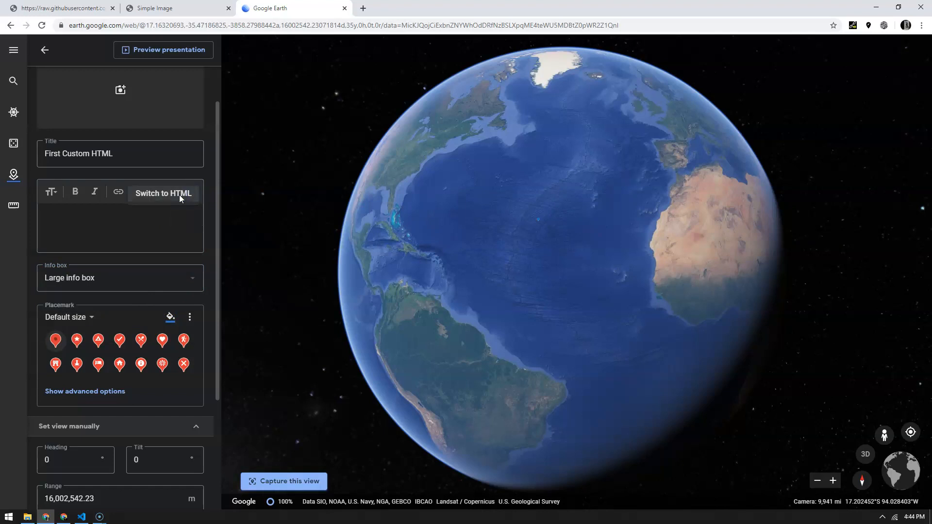
{"action": "left_click", "coordinate": [163, 193]}
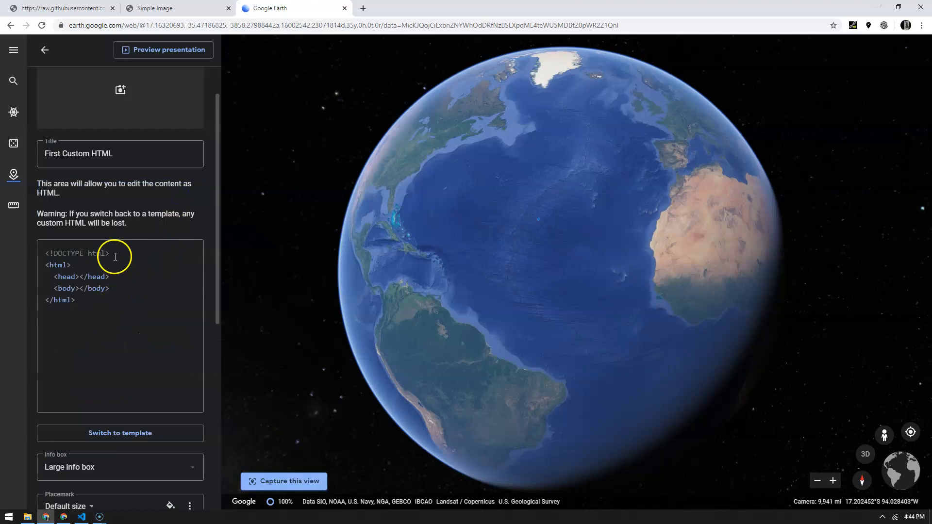
{"action": "mouse_move", "coordinate": [99, 288]}
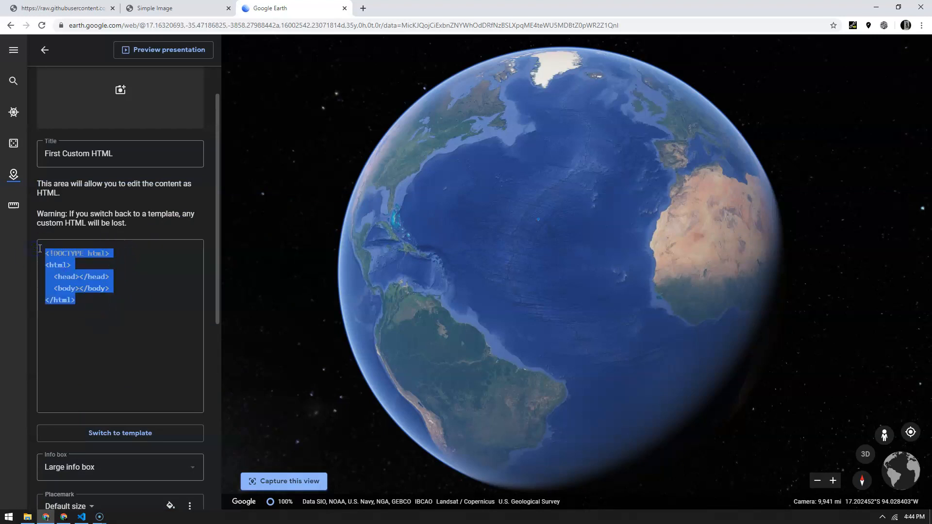
Clear the placeholder HTML and select all the firstEarthHTML.html code for copying.
{"action": "key", "text": "Delete"}
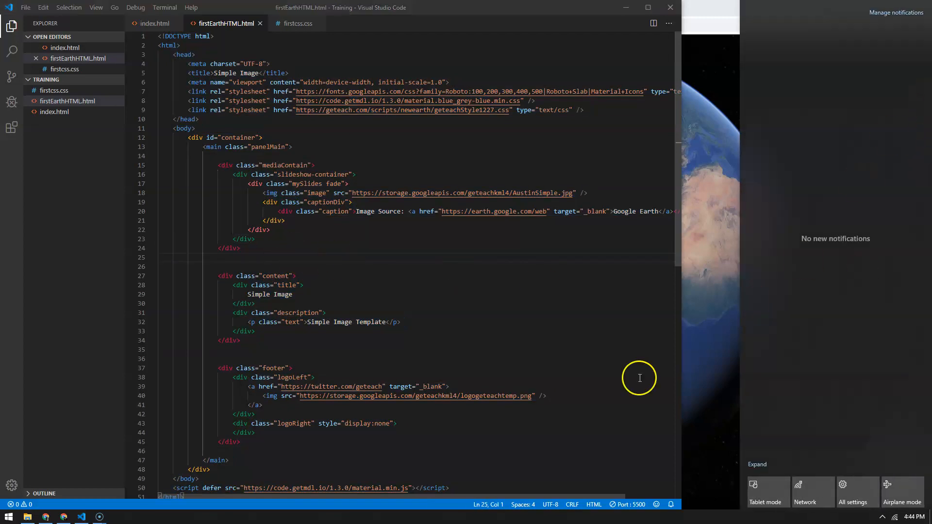
{"action": "key", "text": "ctrl+a"}
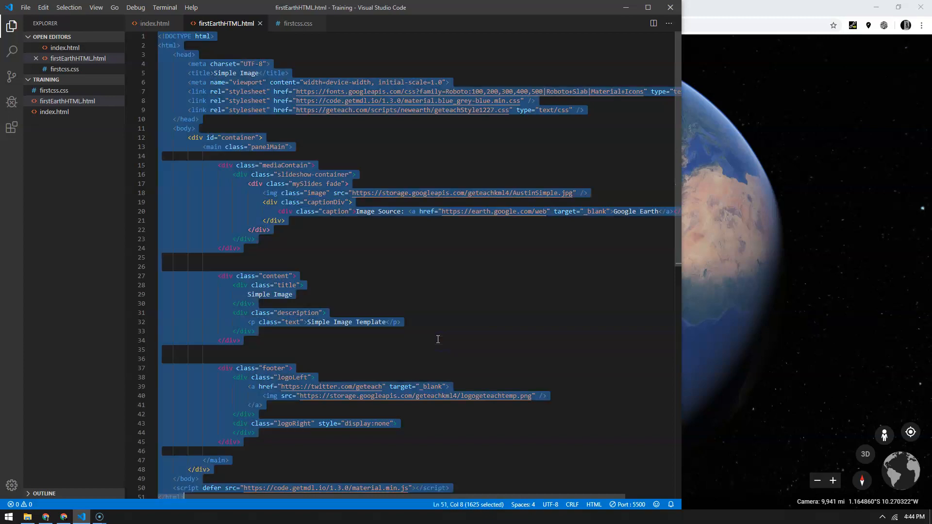
{"action": "mouse_move", "coordinate": [46, 515]}
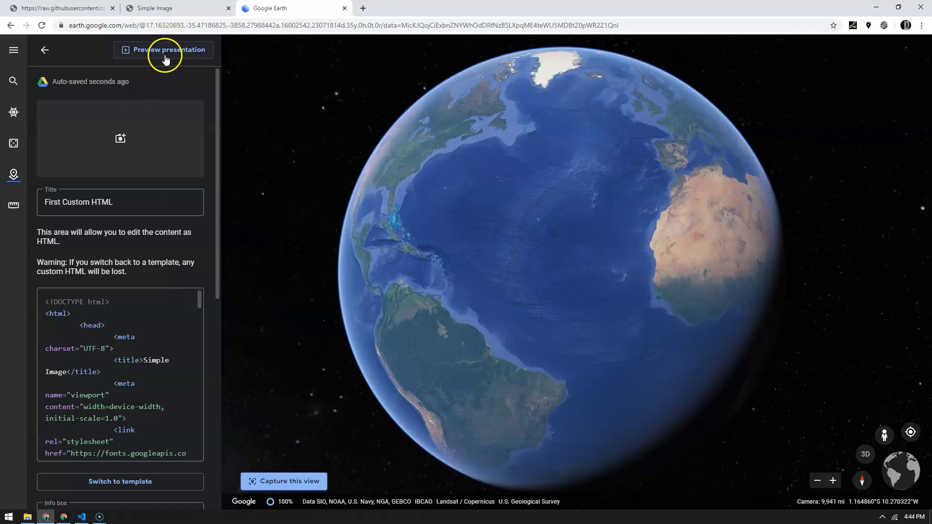
{"action": "mouse_move", "coordinate": [260, 271]}
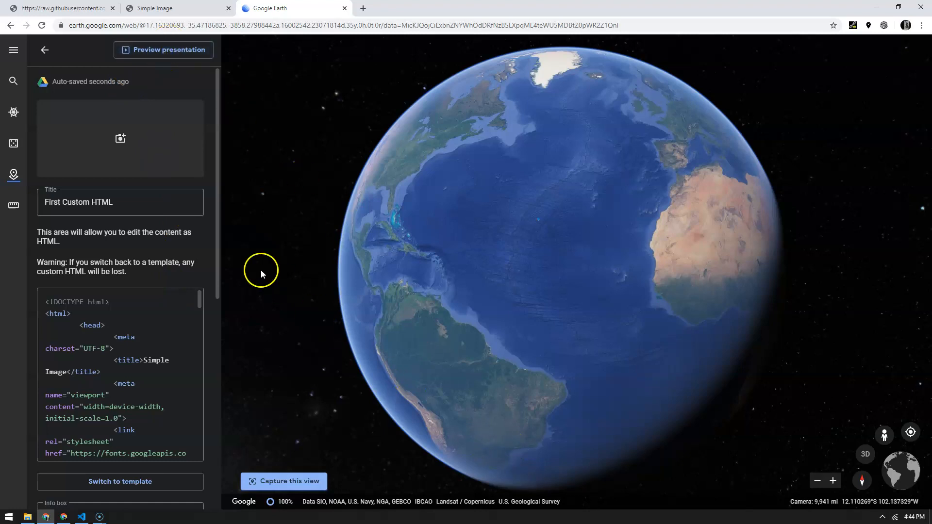
Preview the VS Code Fun! presentation showing the Simple Image card with the Austin skyline photo.
{"action": "left_click", "coordinate": [168, 49]}
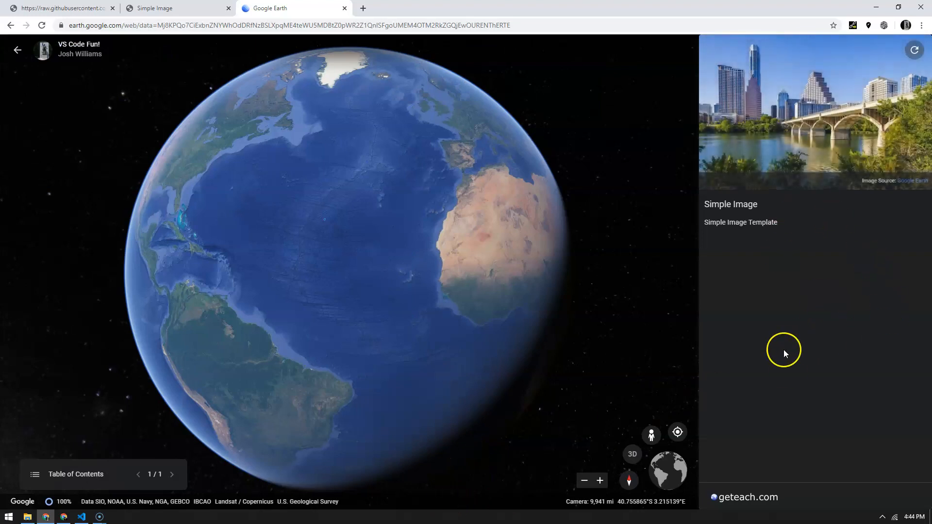
{"action": "mouse_move", "coordinate": [82, 515]}
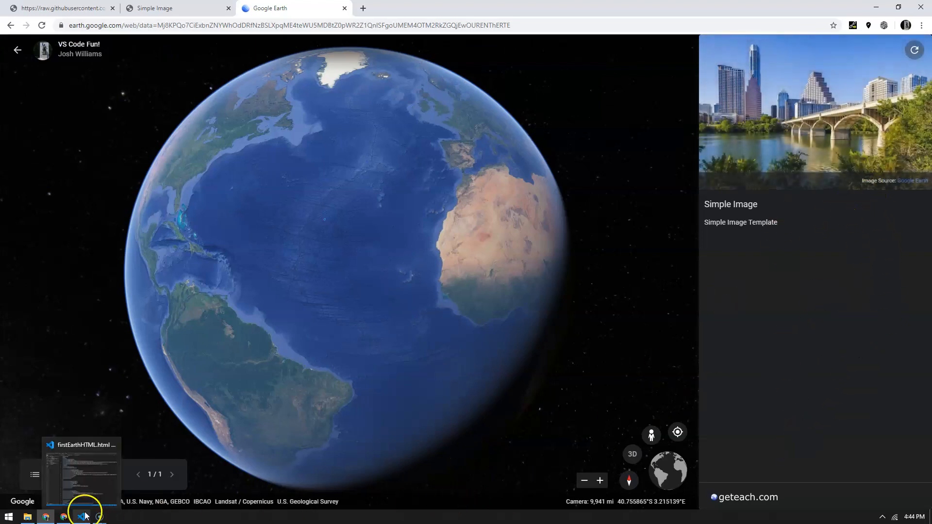
{"action": "left_click", "coordinate": [176, 7]}
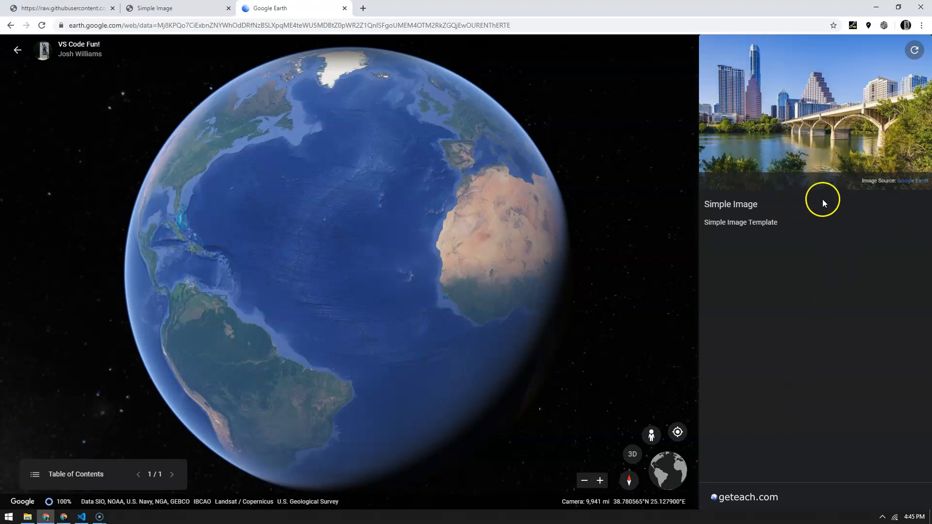
{"action": "mouse_move", "coordinate": [819, 252]}
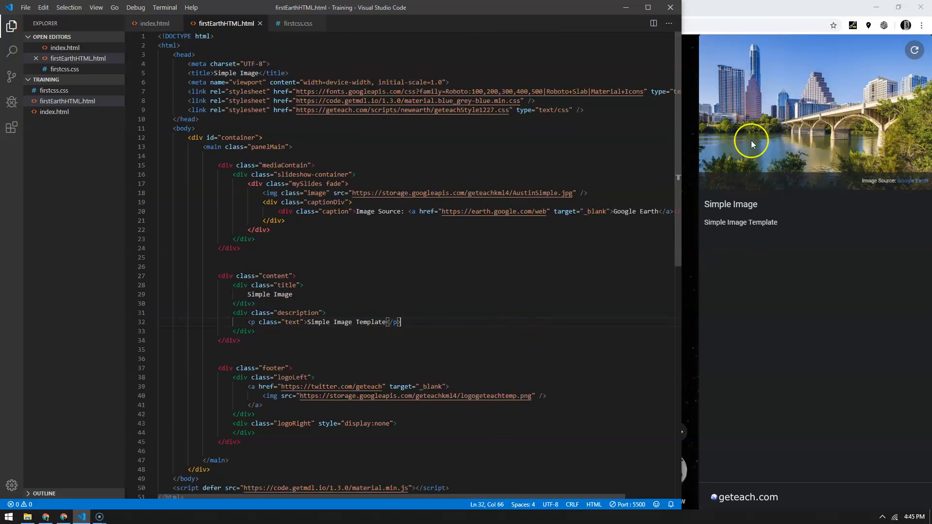
{"action": "mouse_move", "coordinate": [366, 195]}
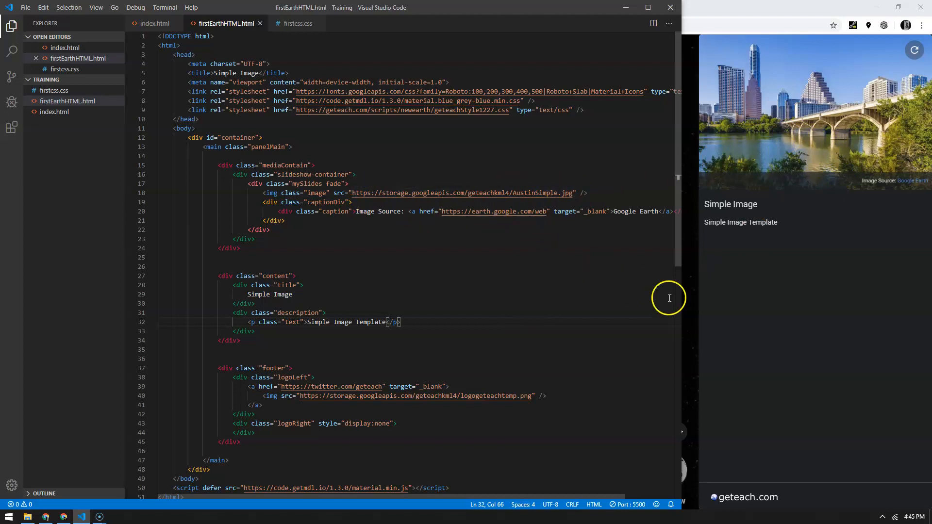
{"action": "scroll", "scroll_direction": "down", "scroll_amount": 3}
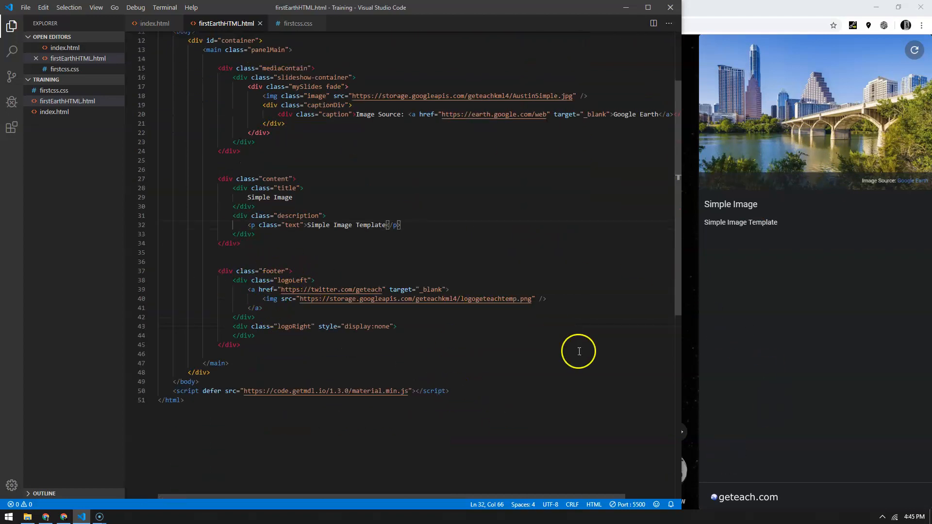
{"action": "mouse_move", "coordinate": [753, 505]}
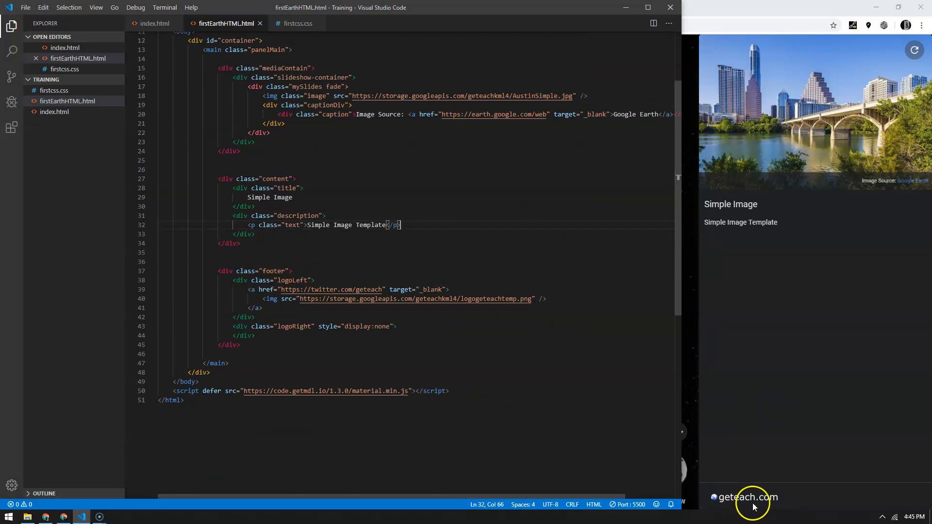